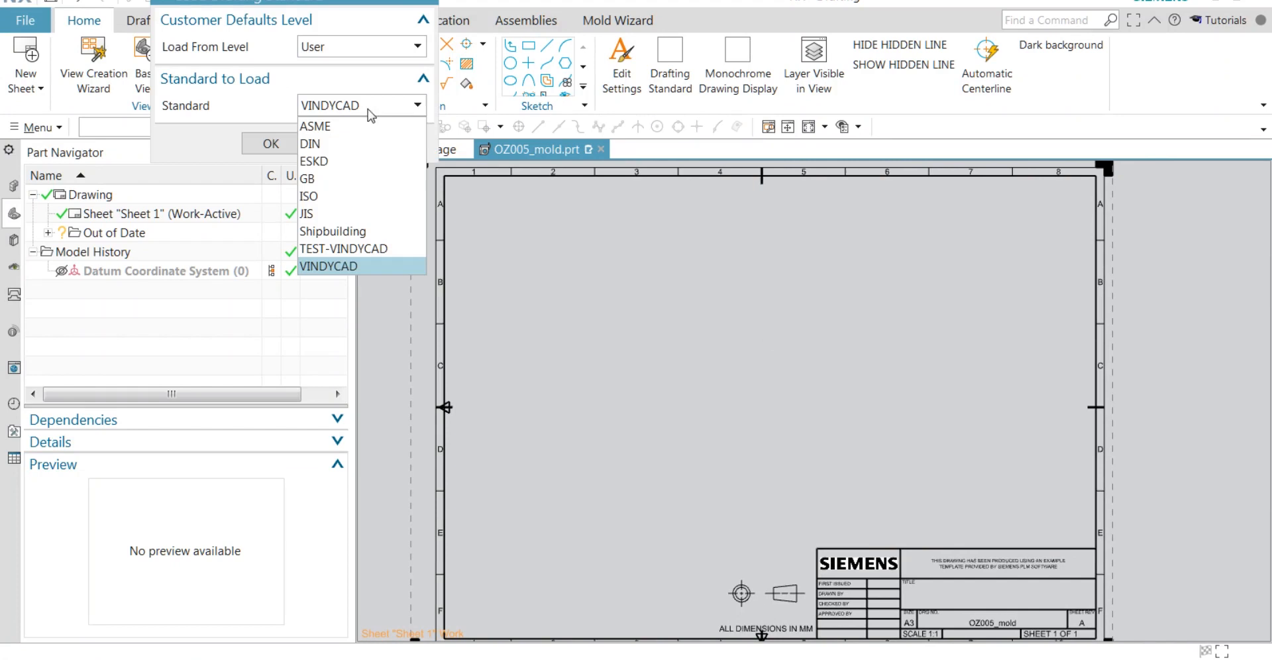
mouse_move(332, 231)
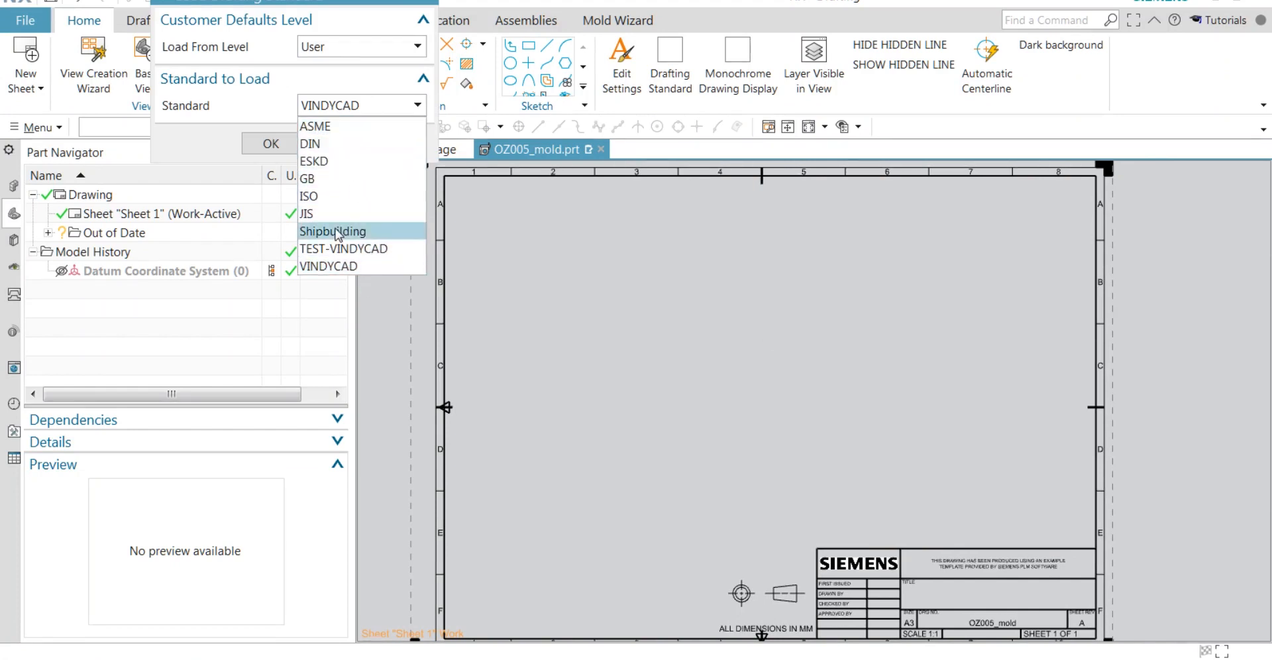
mouse_move(317, 217)
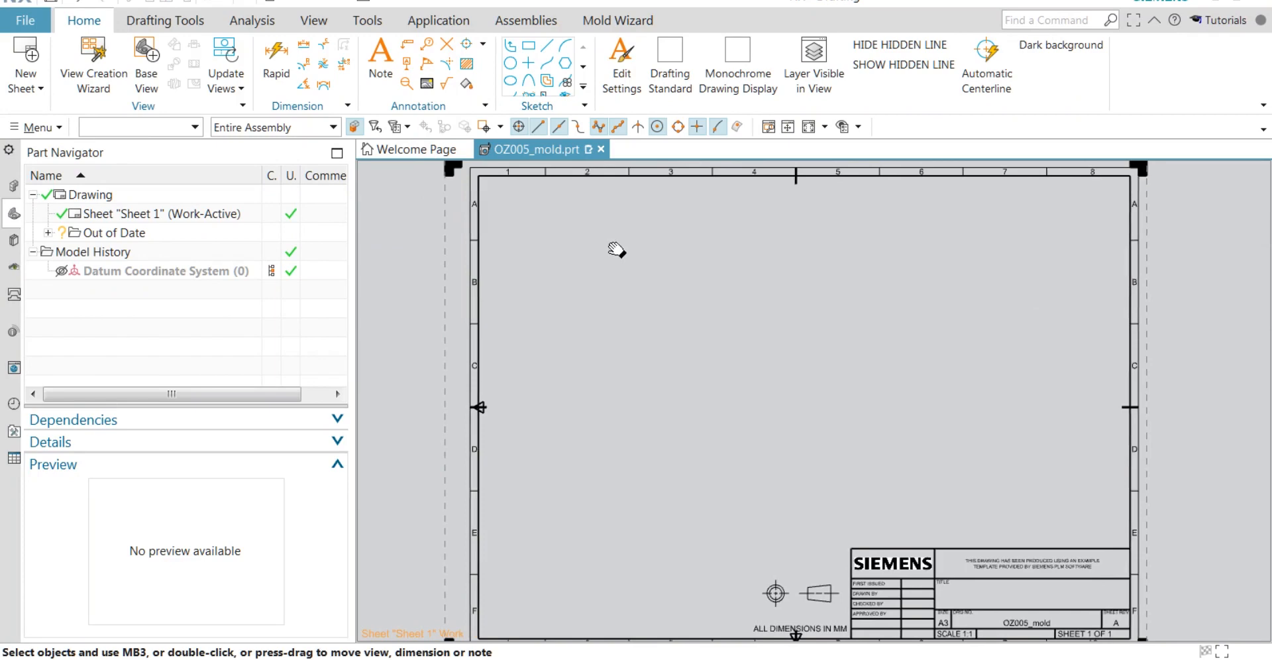
- Place a Top base view on Sheet 1, cancelling the Load Drafting Standard dialog
click(146, 65)
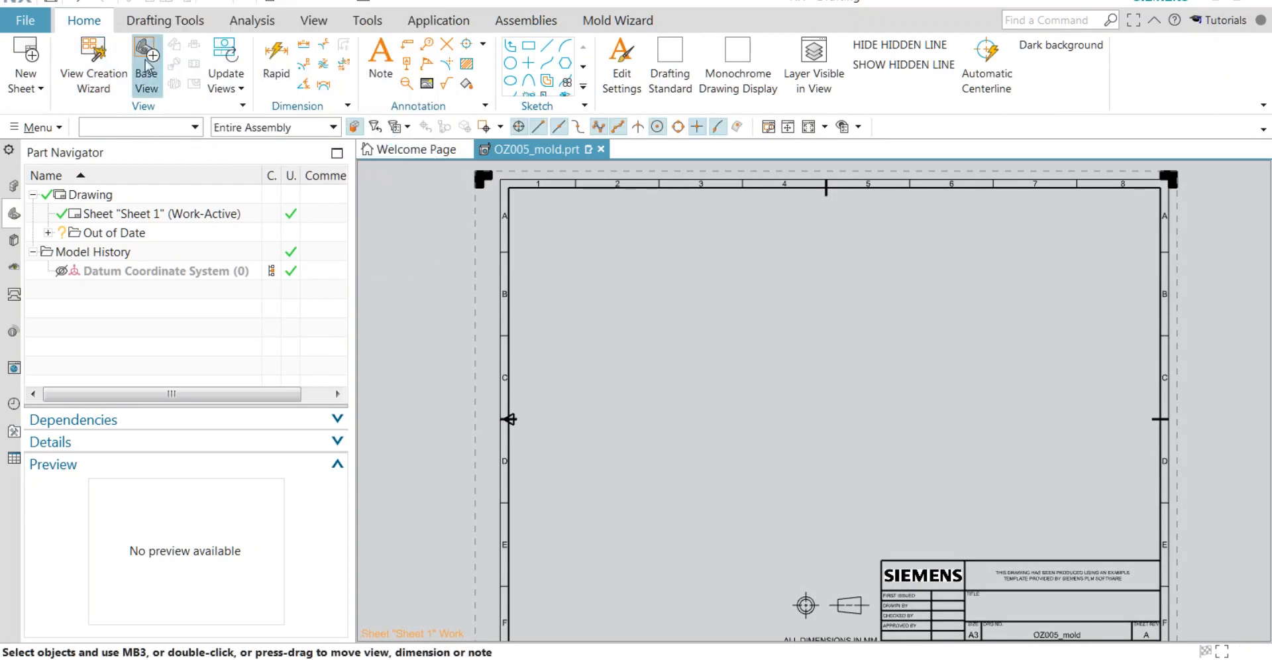
click(147, 65)
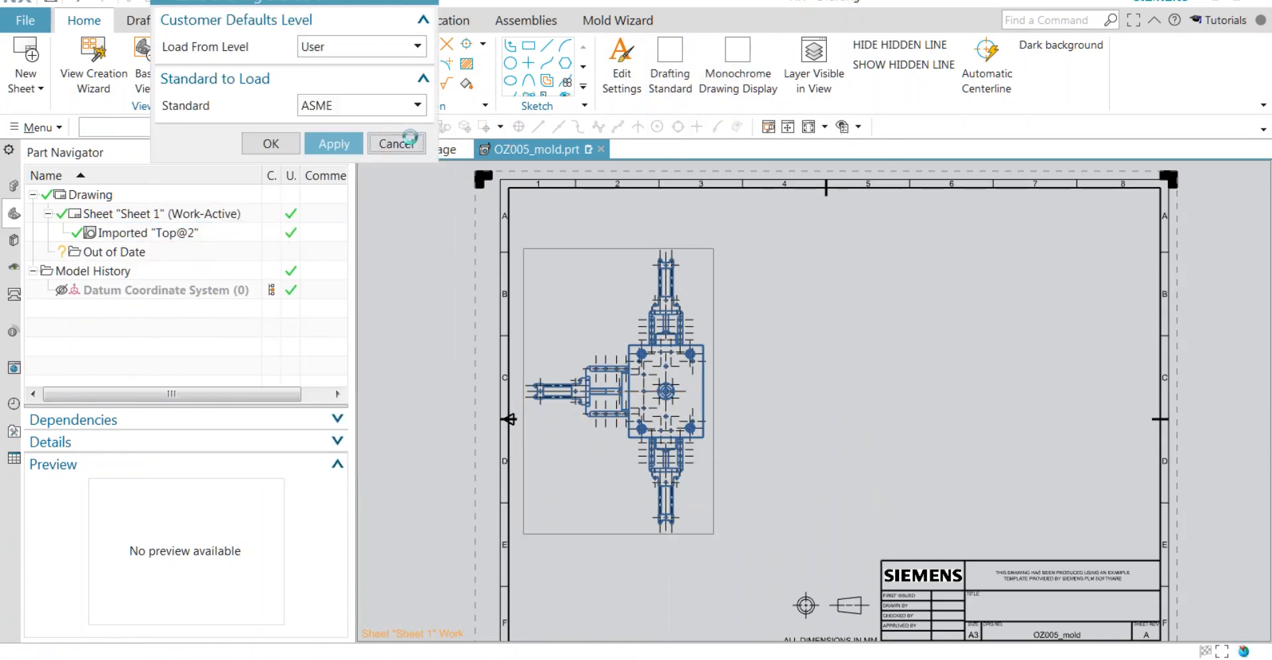
click(397, 144)
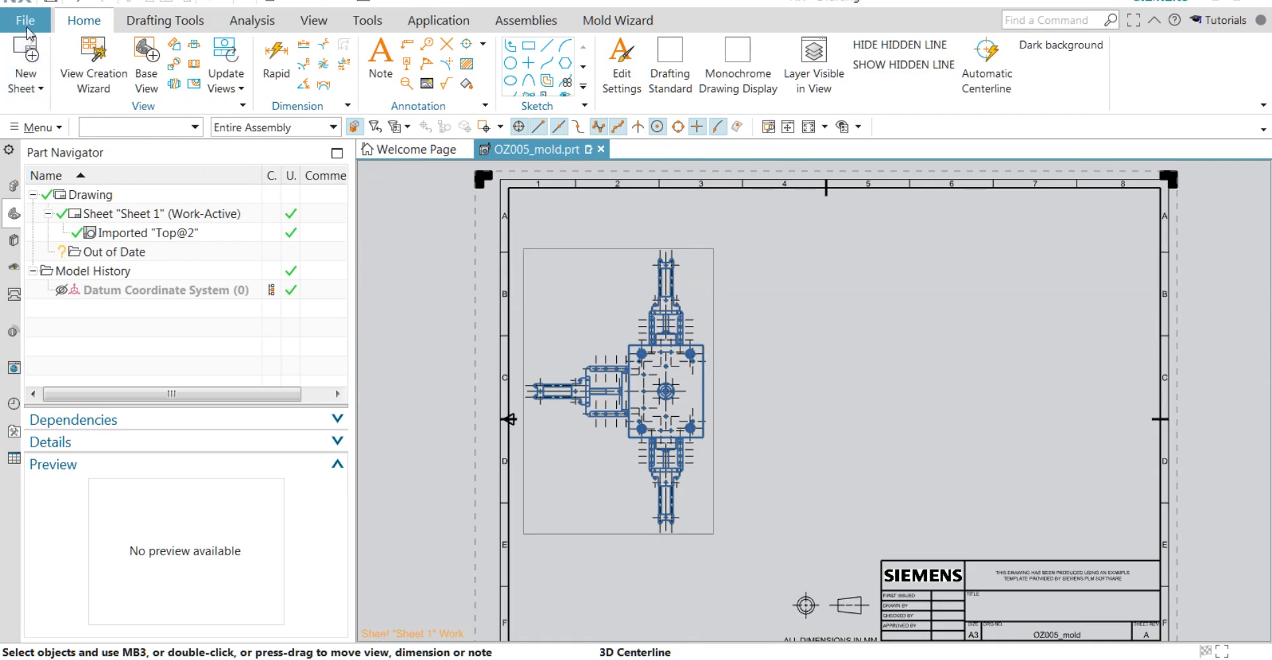
- Open Customer Defaults from File > Utilities and customize the VINDYCAD drafting standard
click(25, 21)
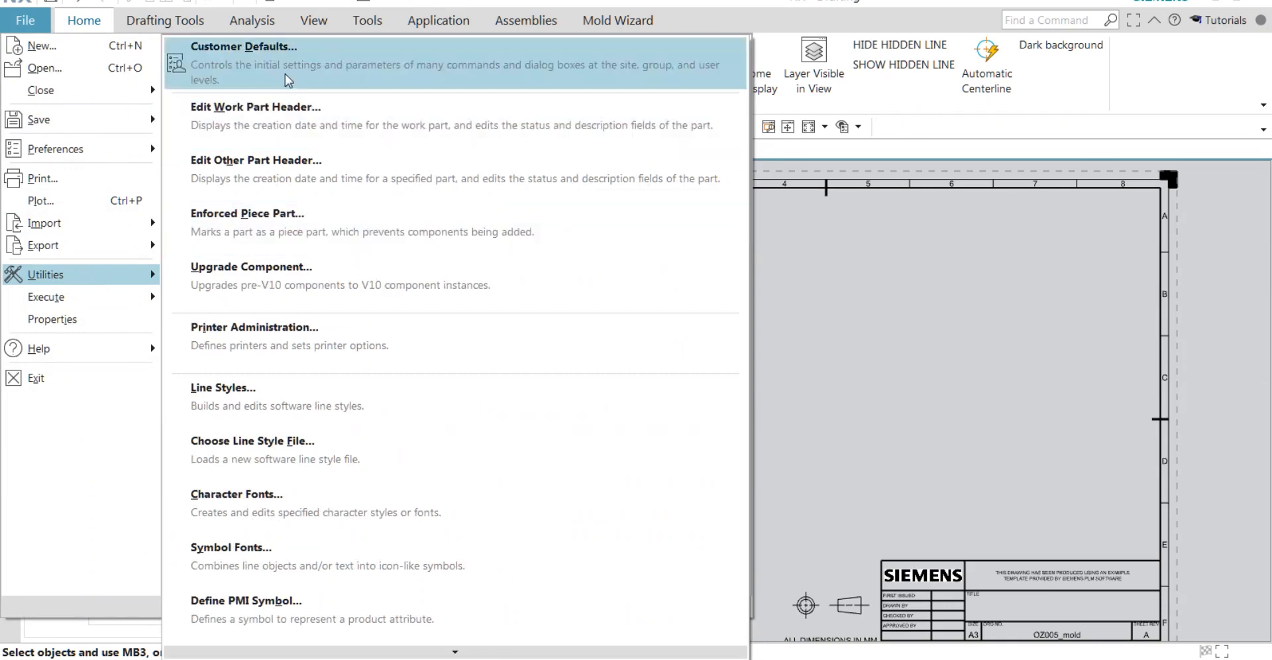
click(242, 47)
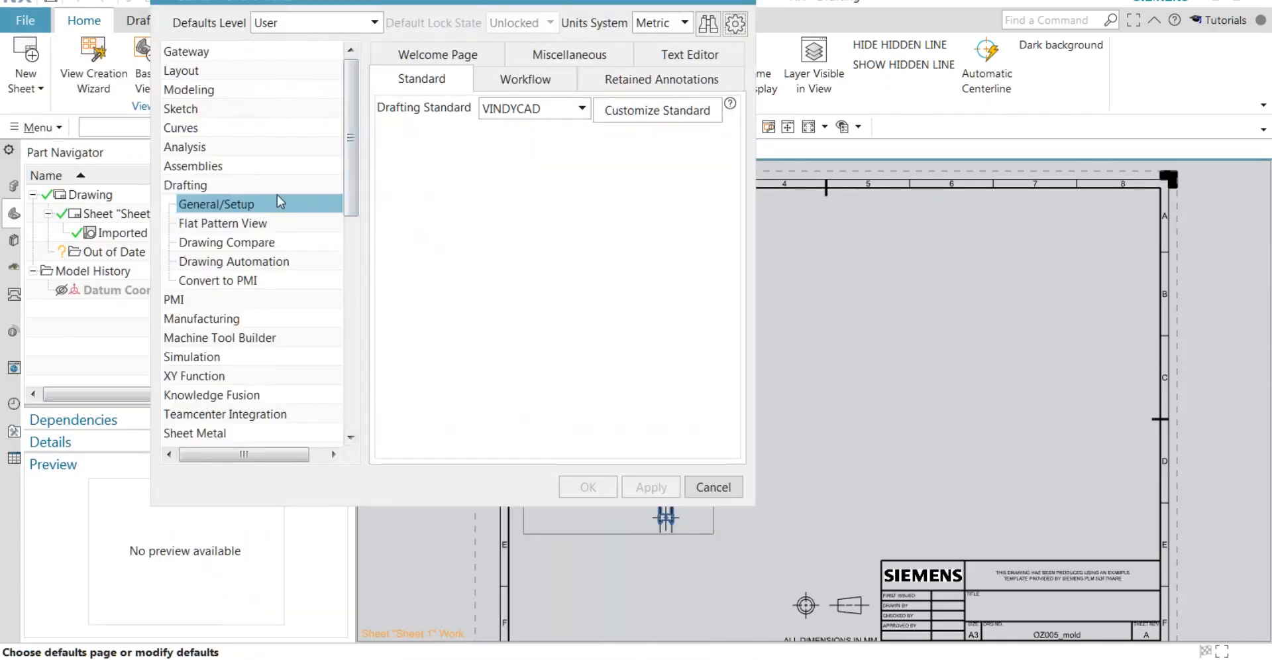
mouse_move(205, 201)
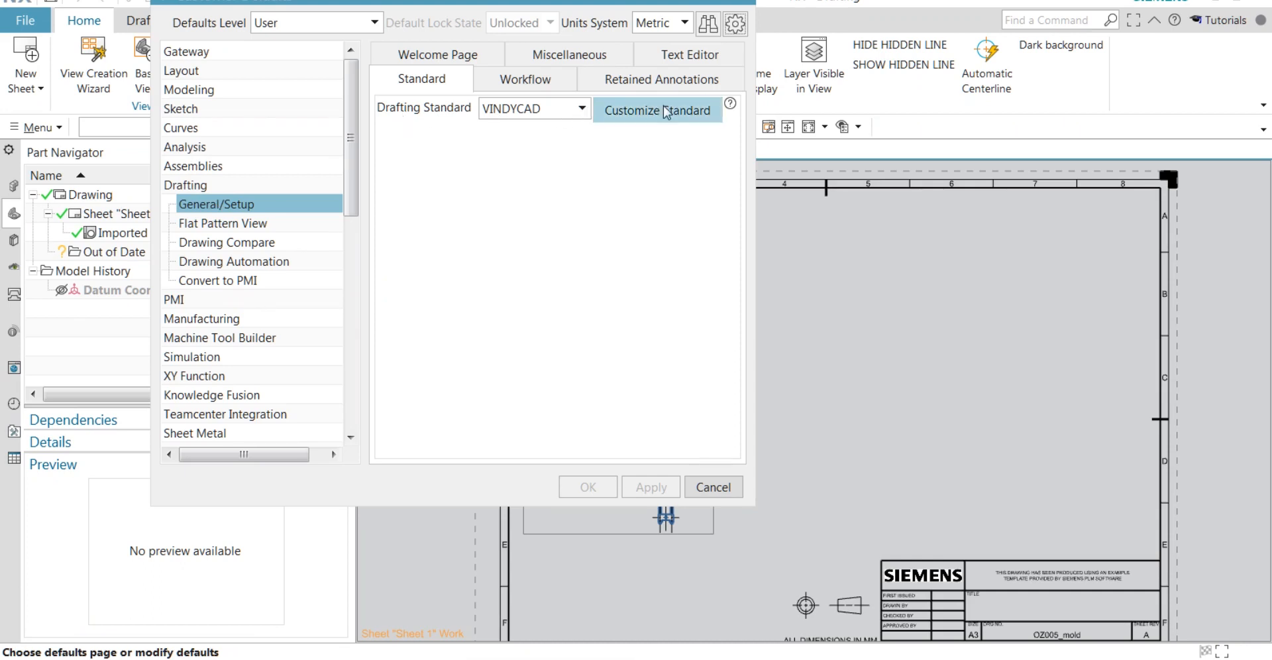
click(658, 110)
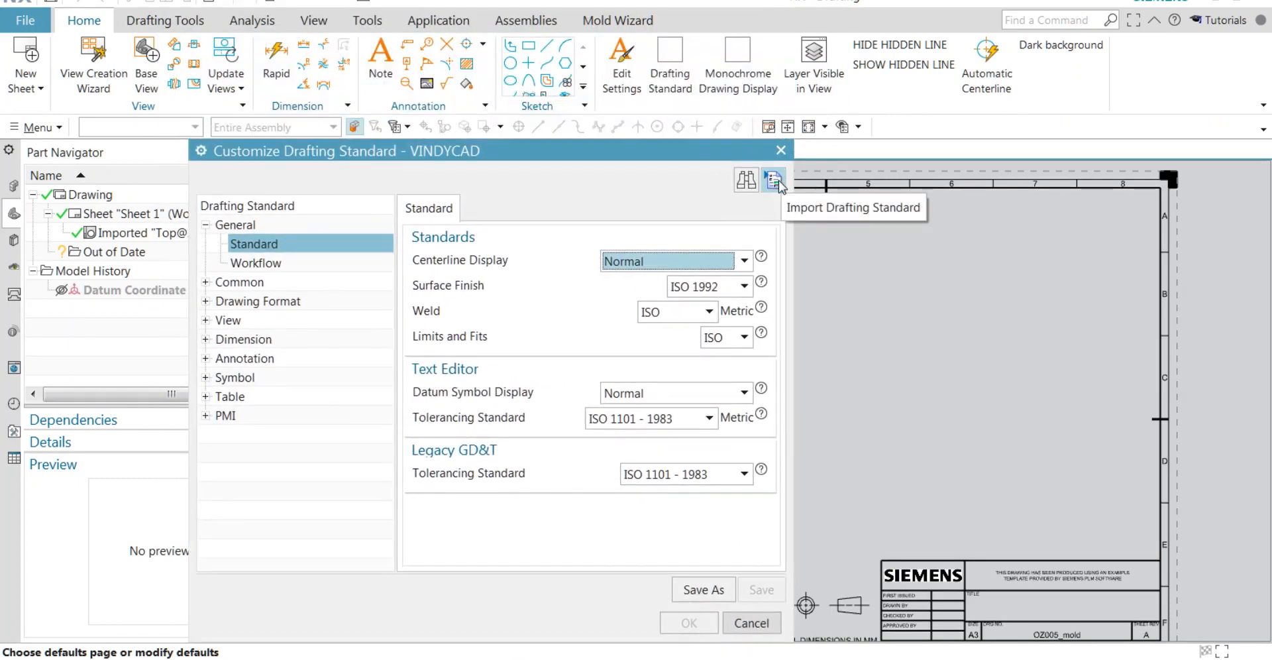
- Delete the TEST-VINDYCAD and NX_user.dpv standard files from the NX1847 import folder
click(773, 180)
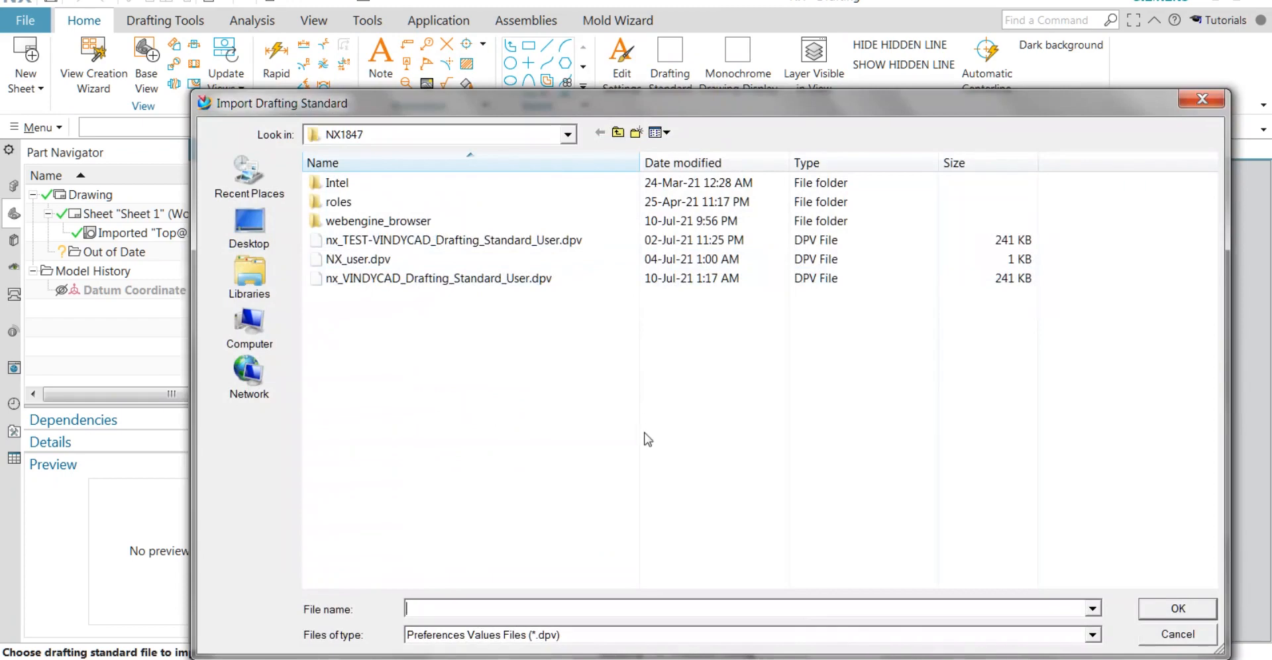
click(438, 278)
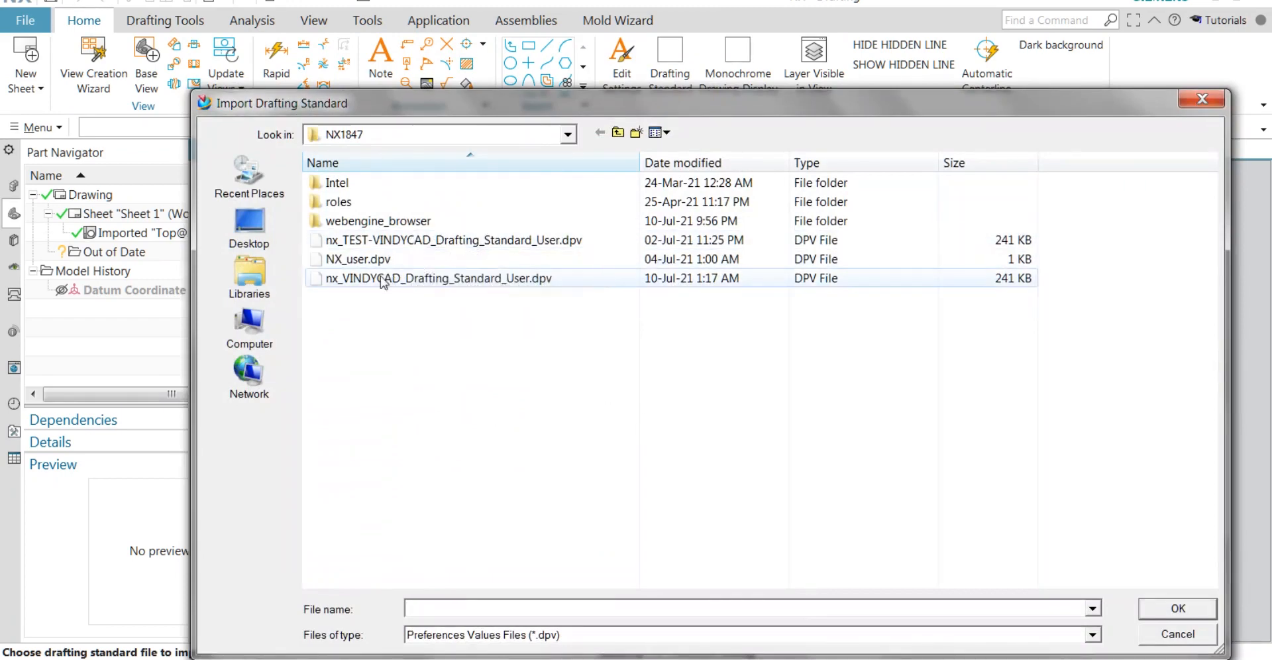
mouse_move(386, 246)
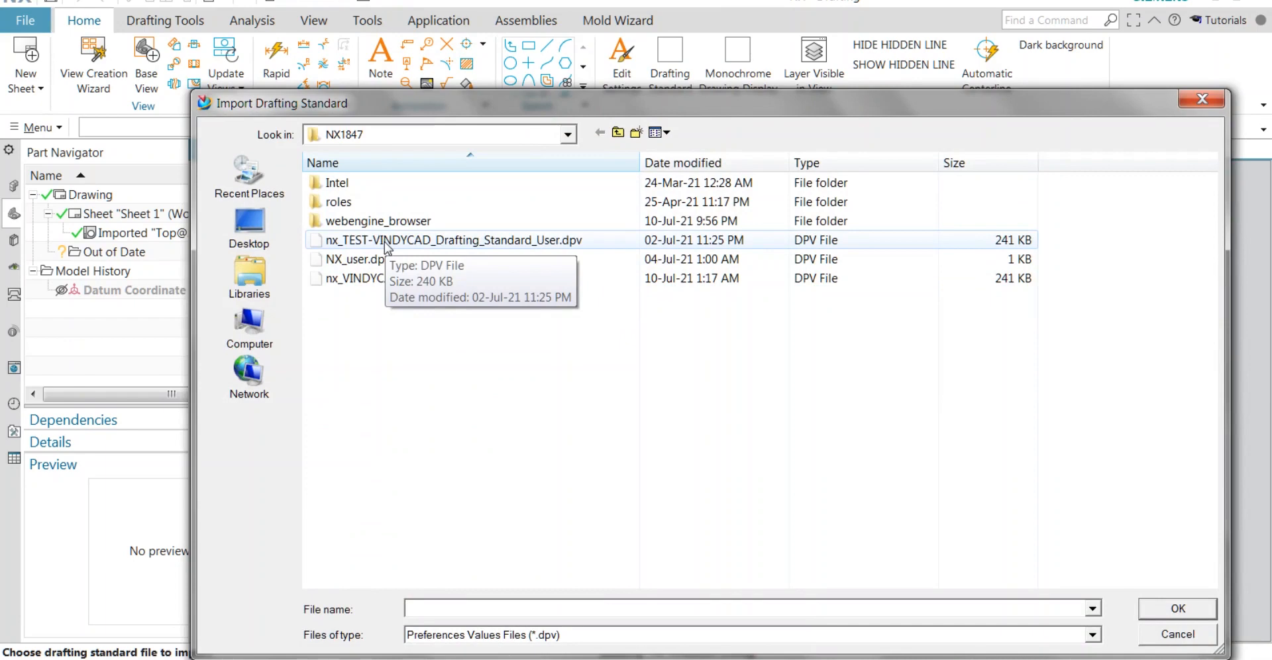
right_click(452, 239)
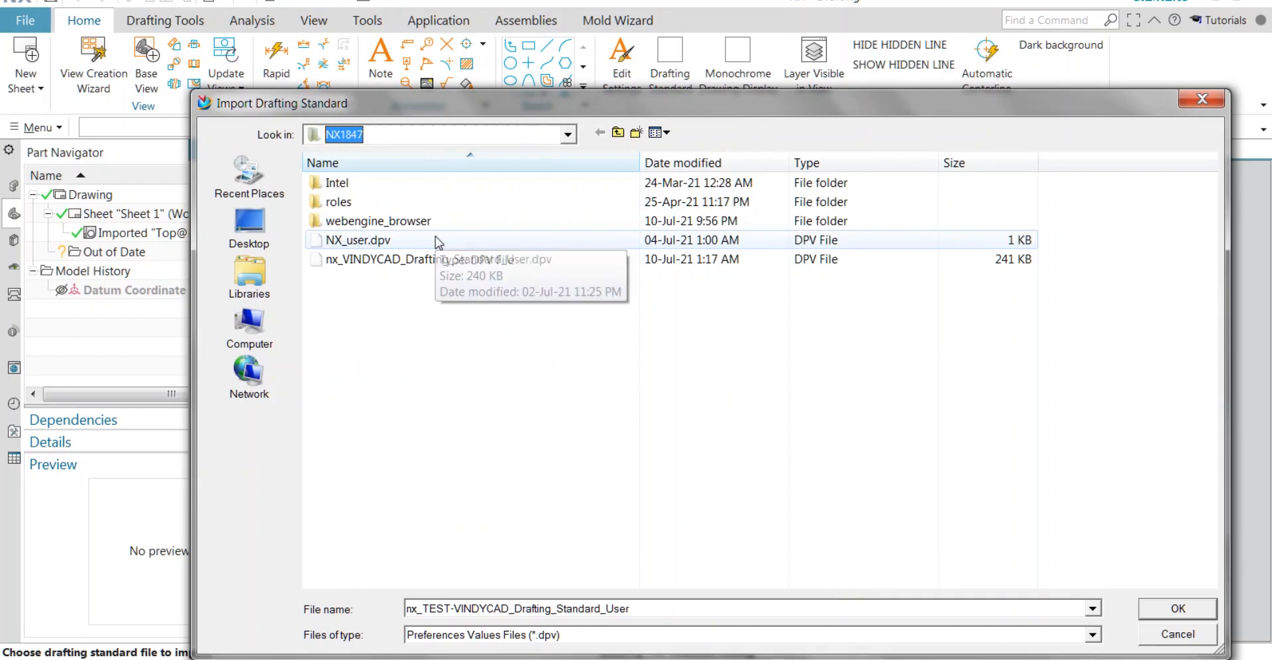
click(358, 239)
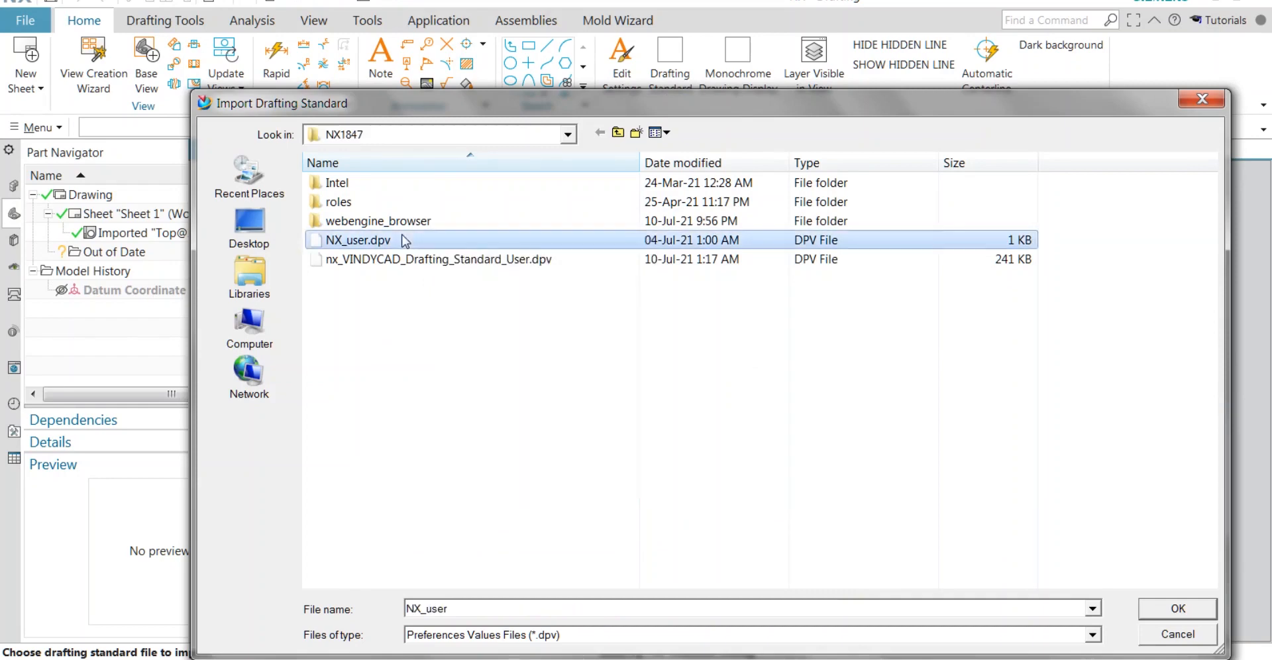
right_click(354, 239)
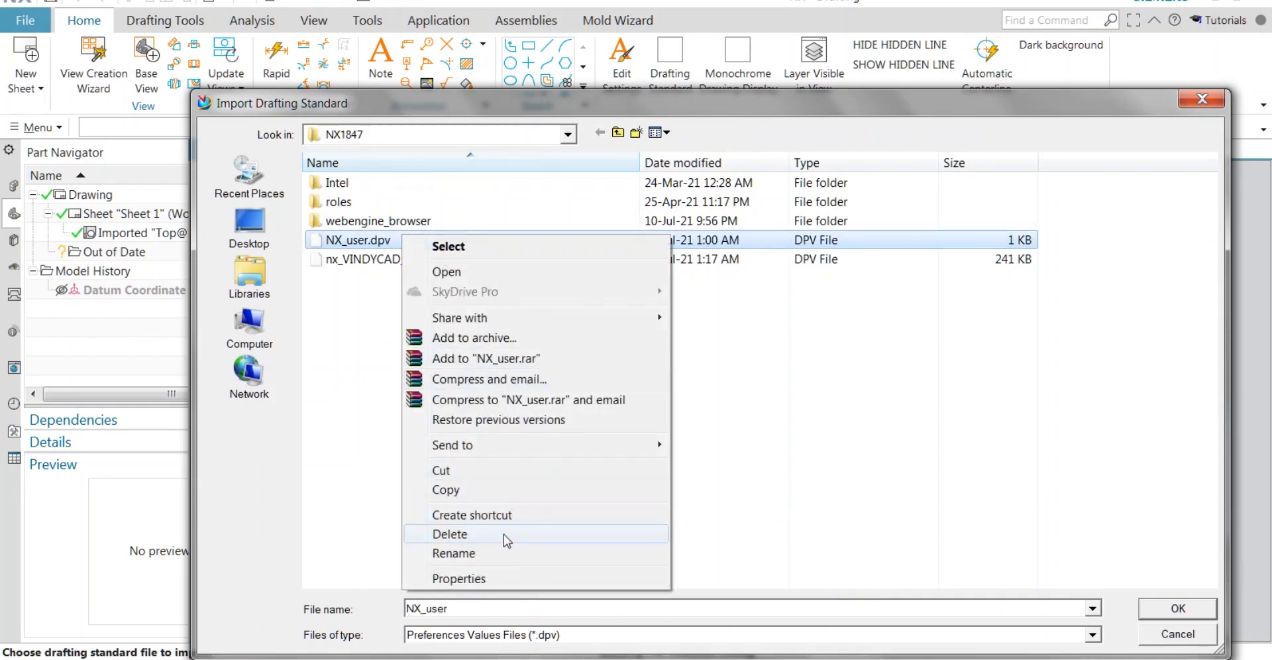
click(449, 534)
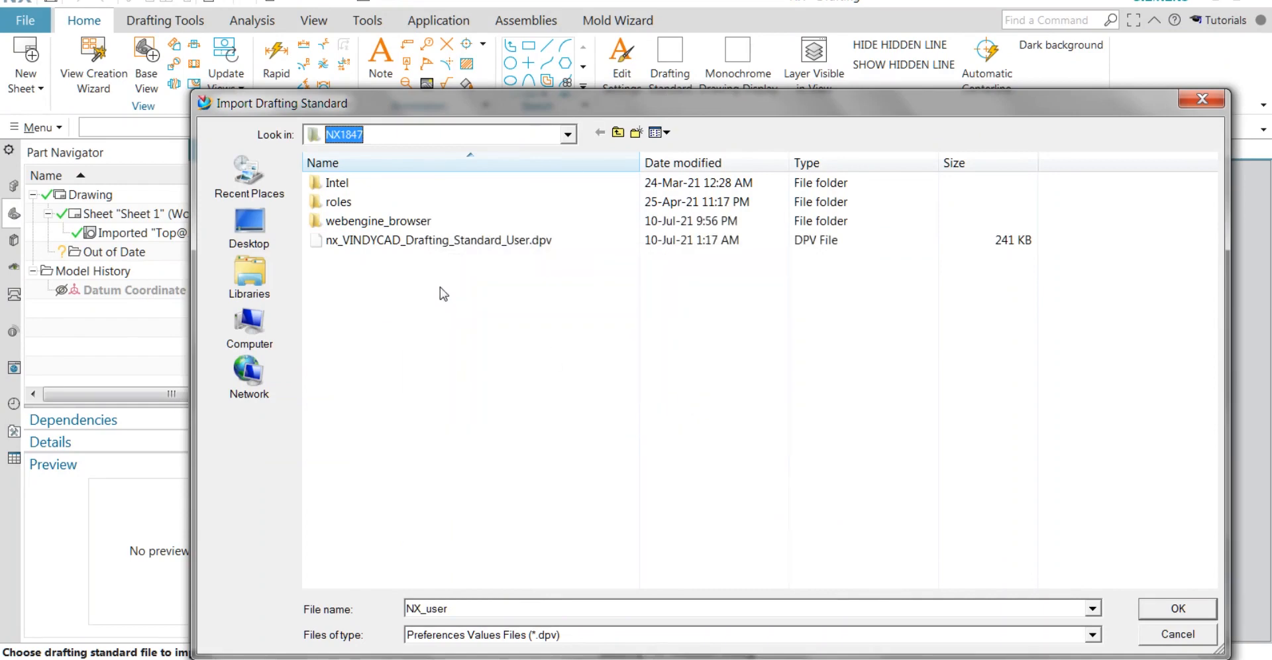
- Try opening the VINDYCAD standard file from its right-click menu
click(437, 239)
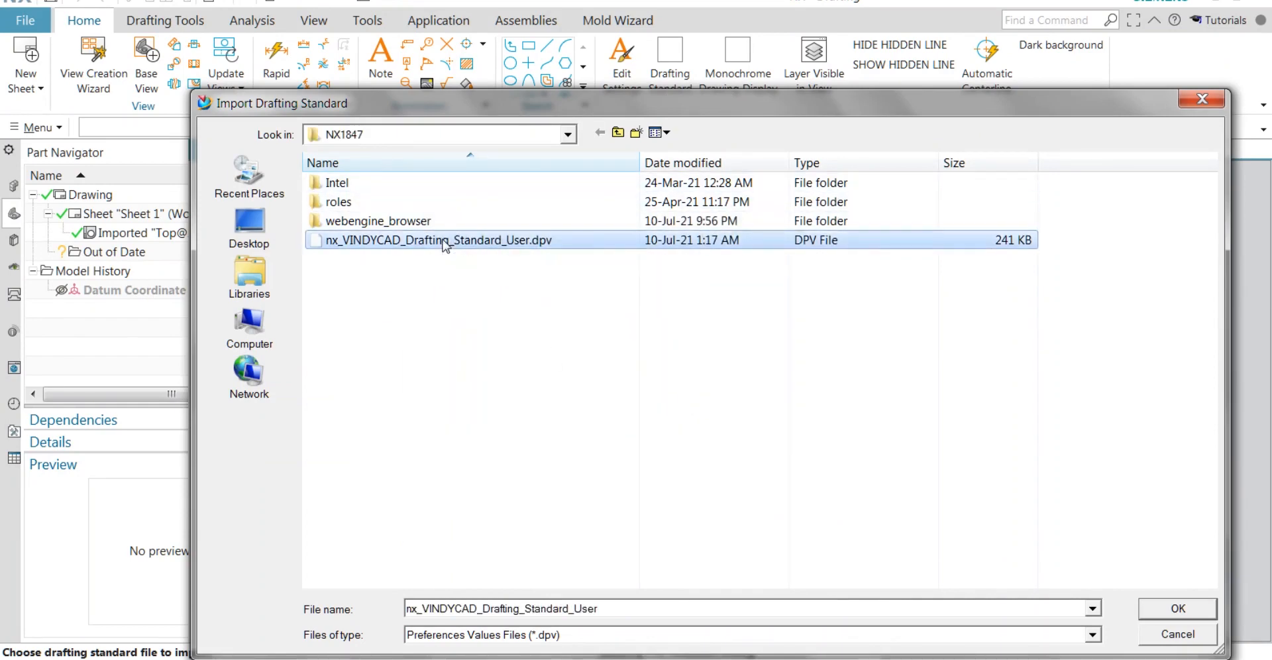
right_click(436, 239)
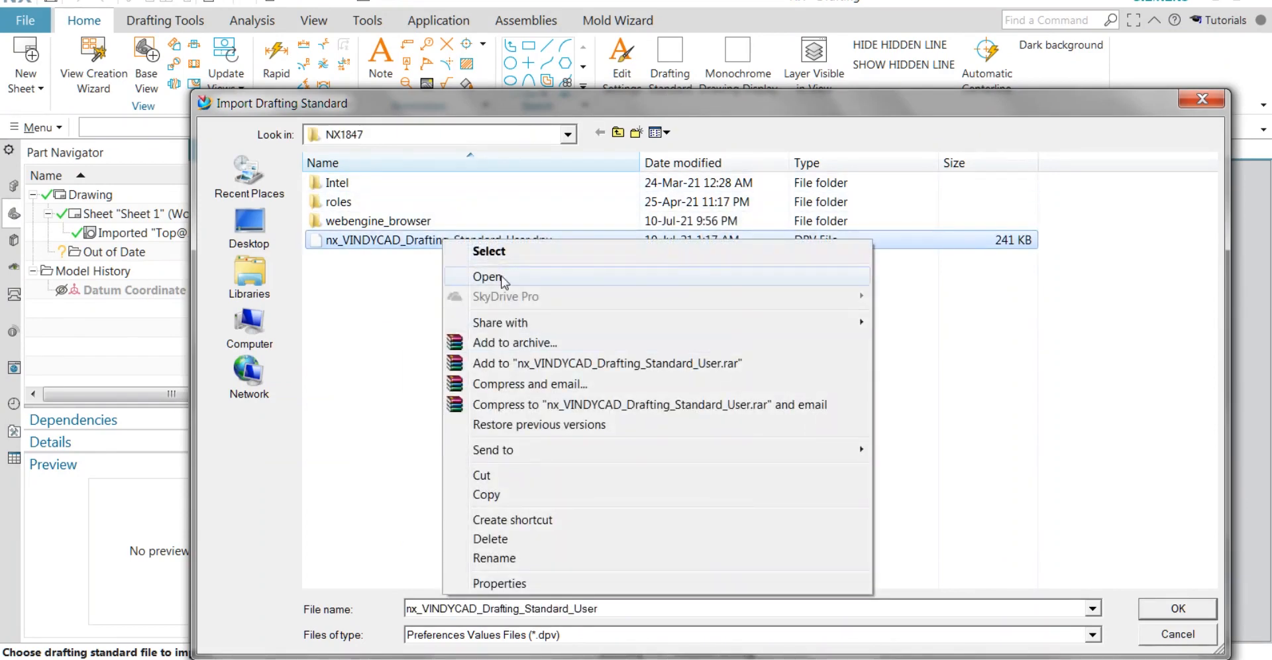
click(488, 276)
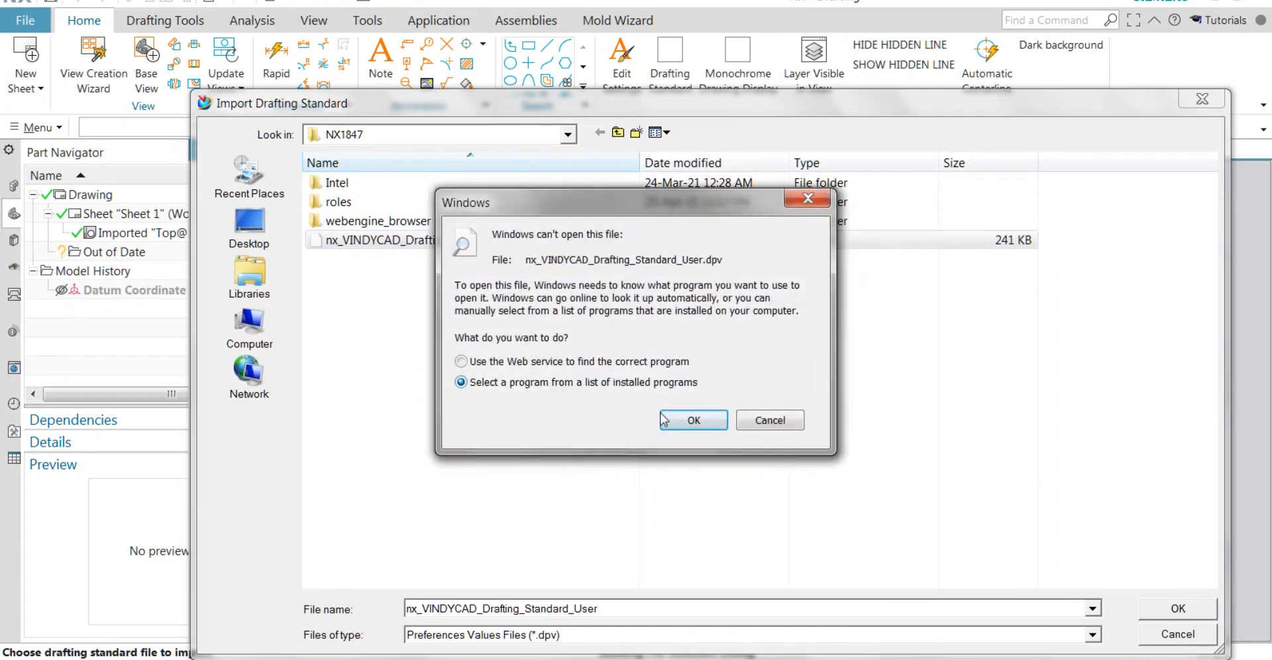
- Open the VINDYCAD standard file with Notepad from the installed programs list
click(692, 419)
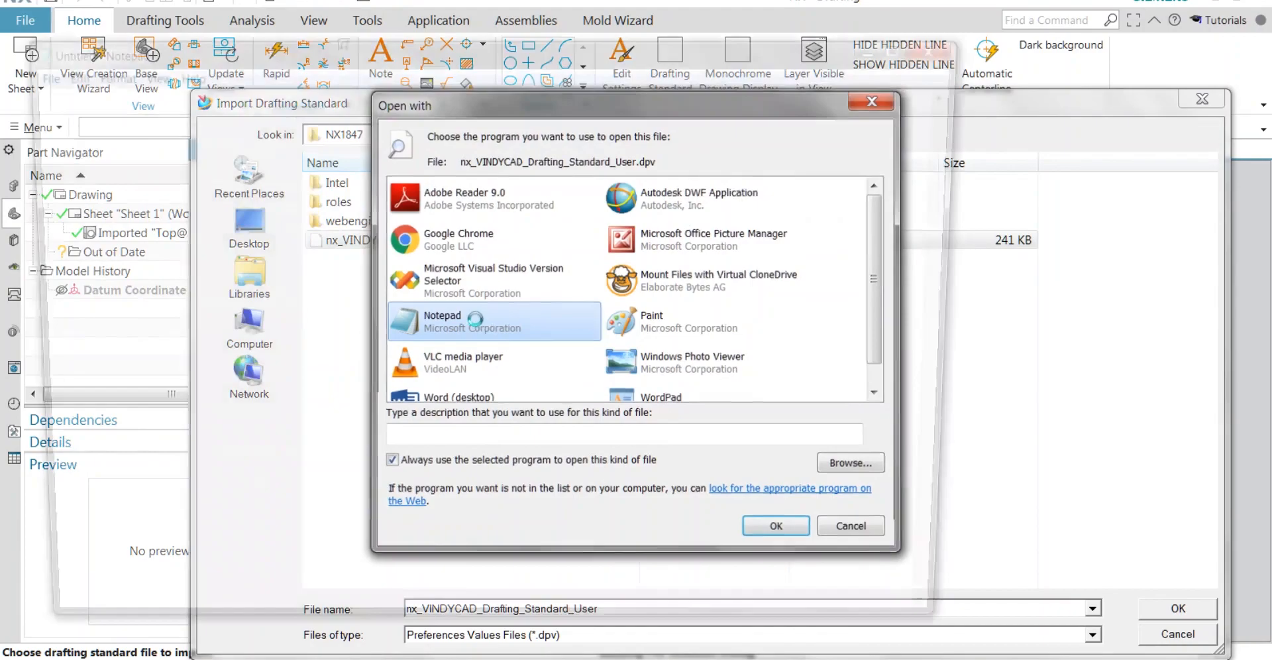
click(774, 525)
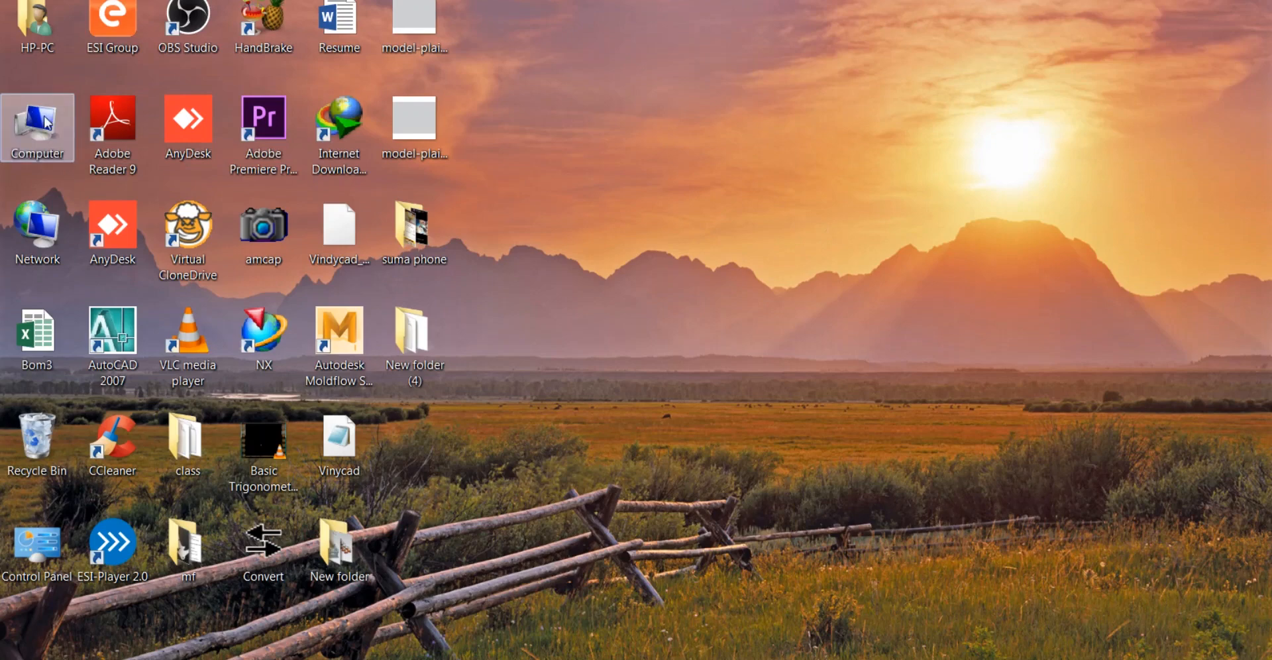
- Browse Program Files > Siemens > NX > UGII to reach drafting_standards
double_click(36, 122)
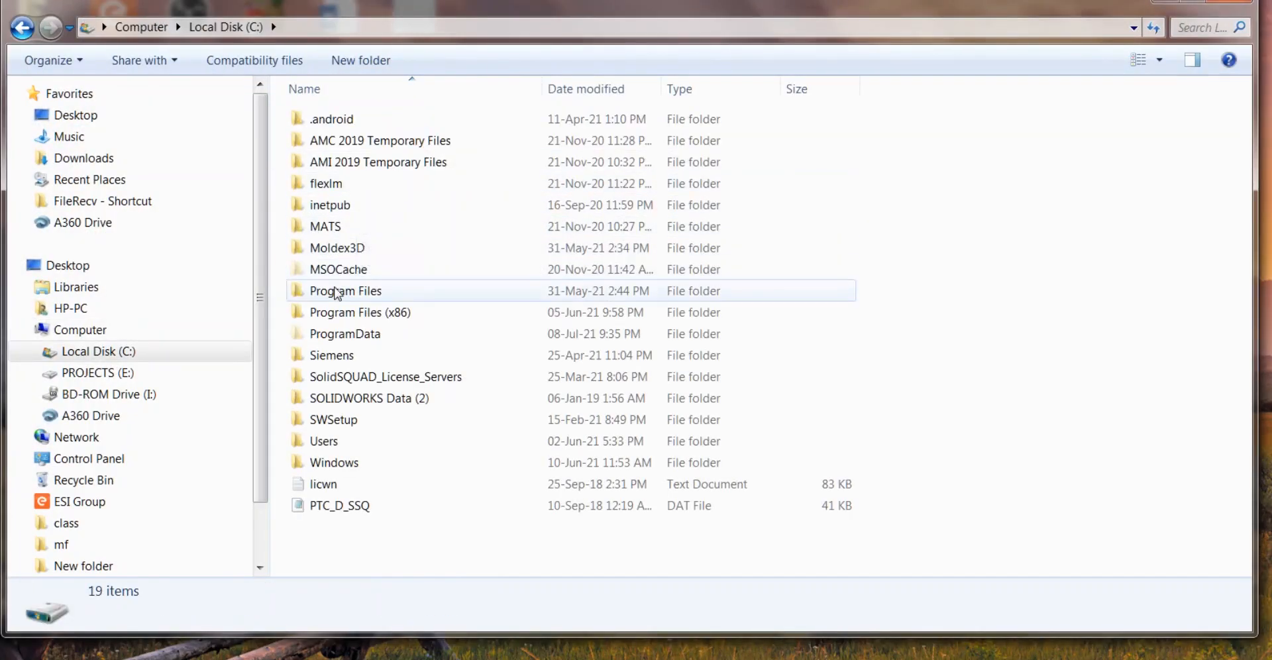
double_click(344, 291)
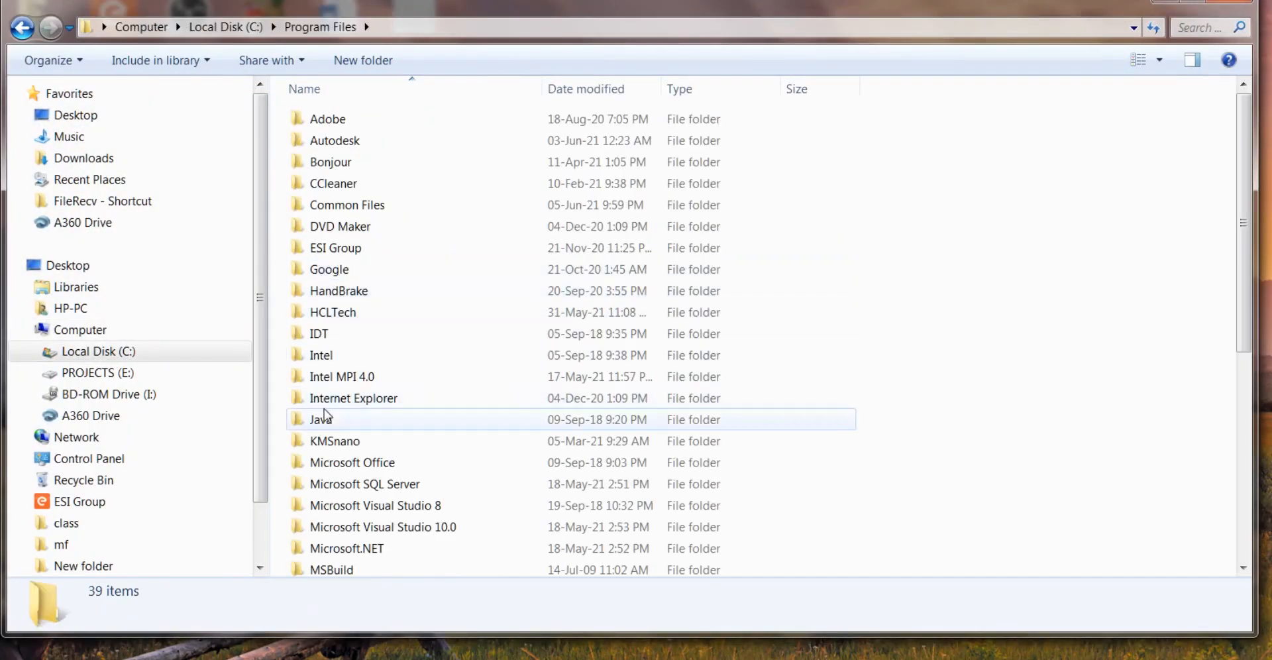
scroll(down, 3)
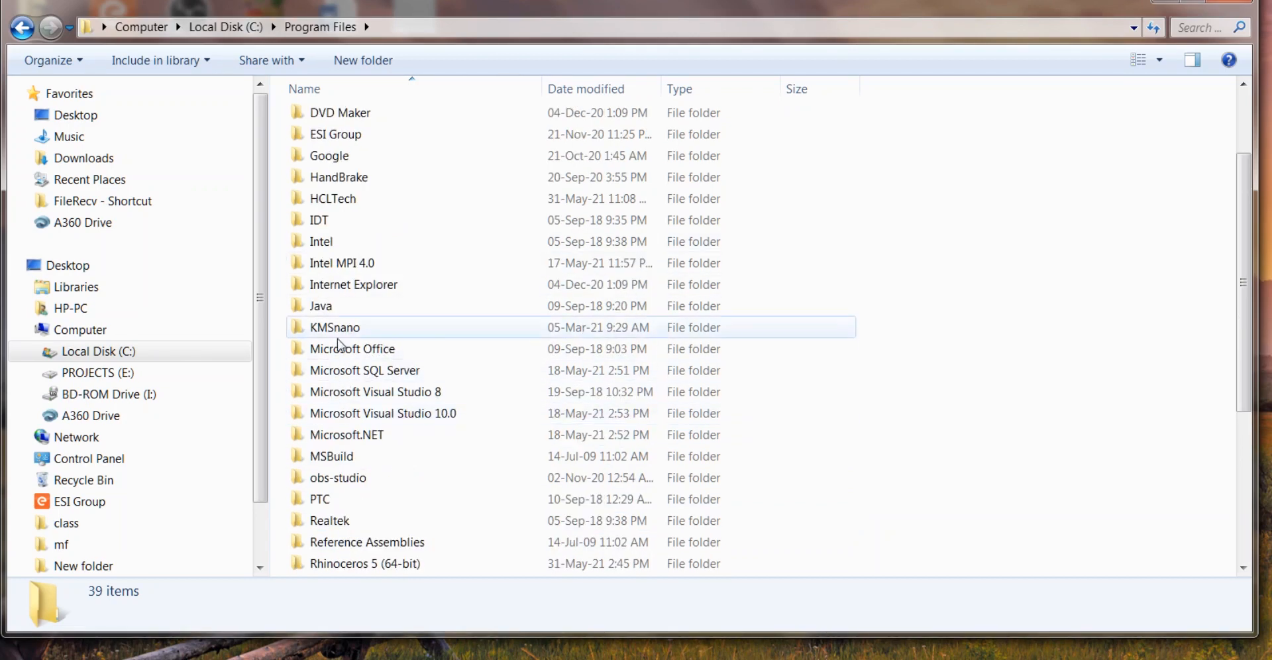
scroll(down, 3)
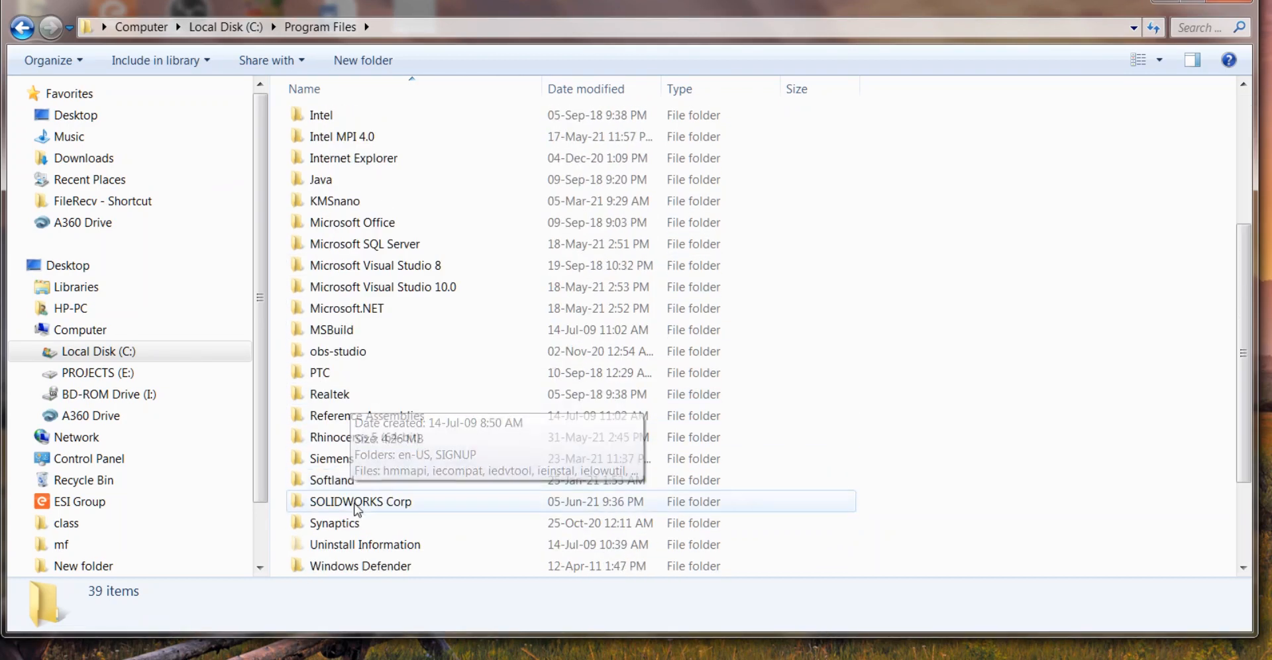
double_click(331, 459)
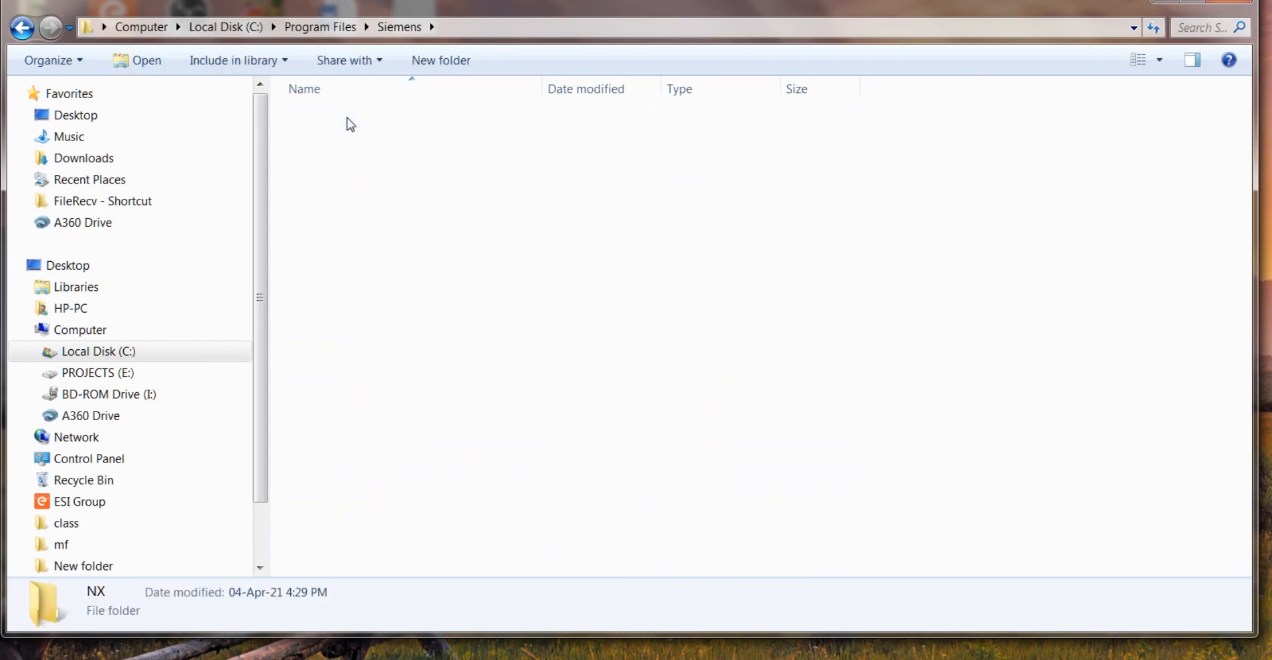
double_click(330, 436)
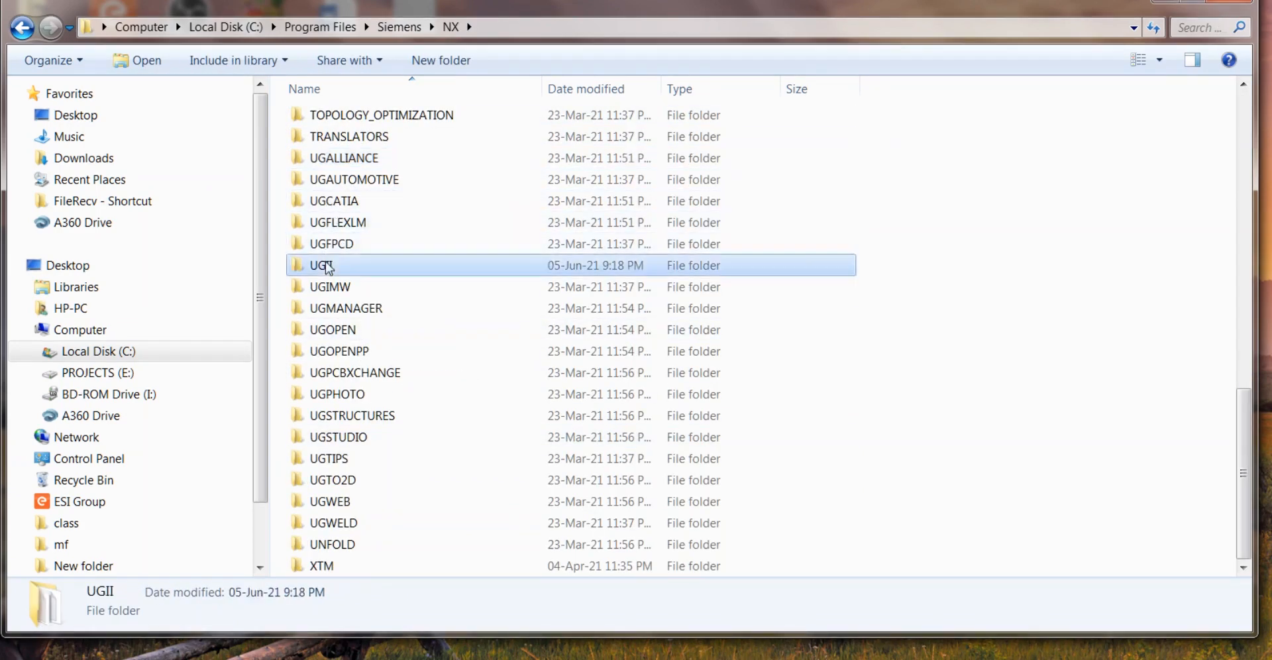
double_click(322, 266)
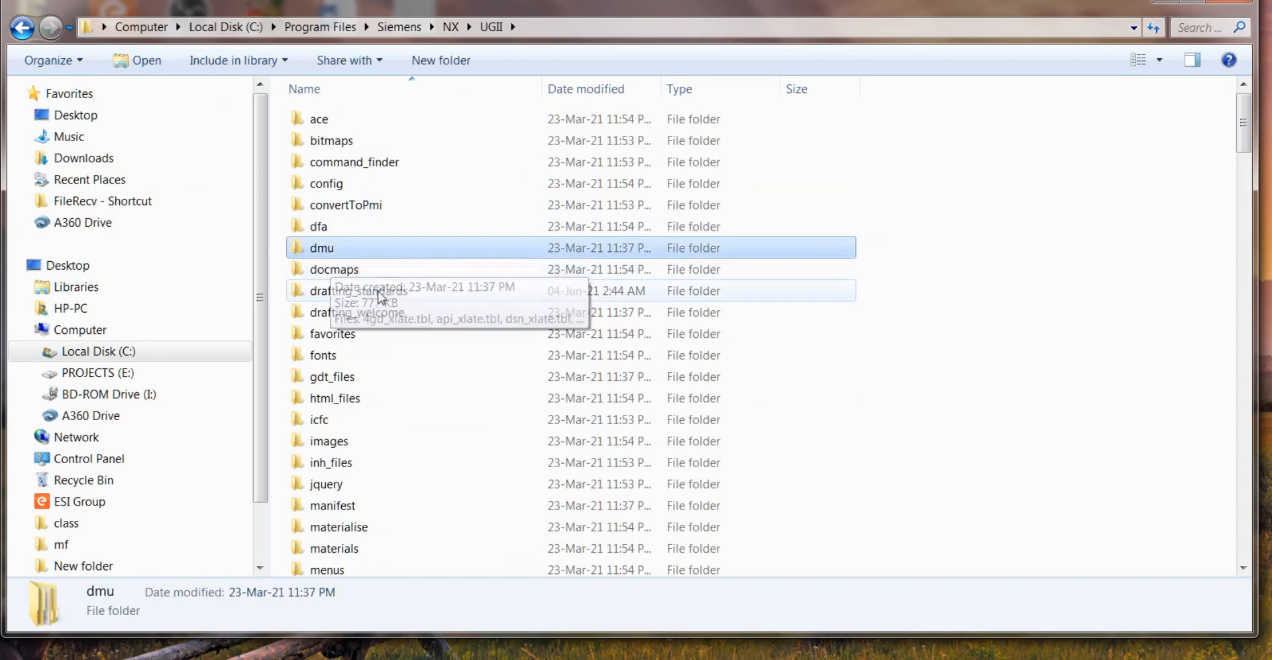
double_click(357, 291)
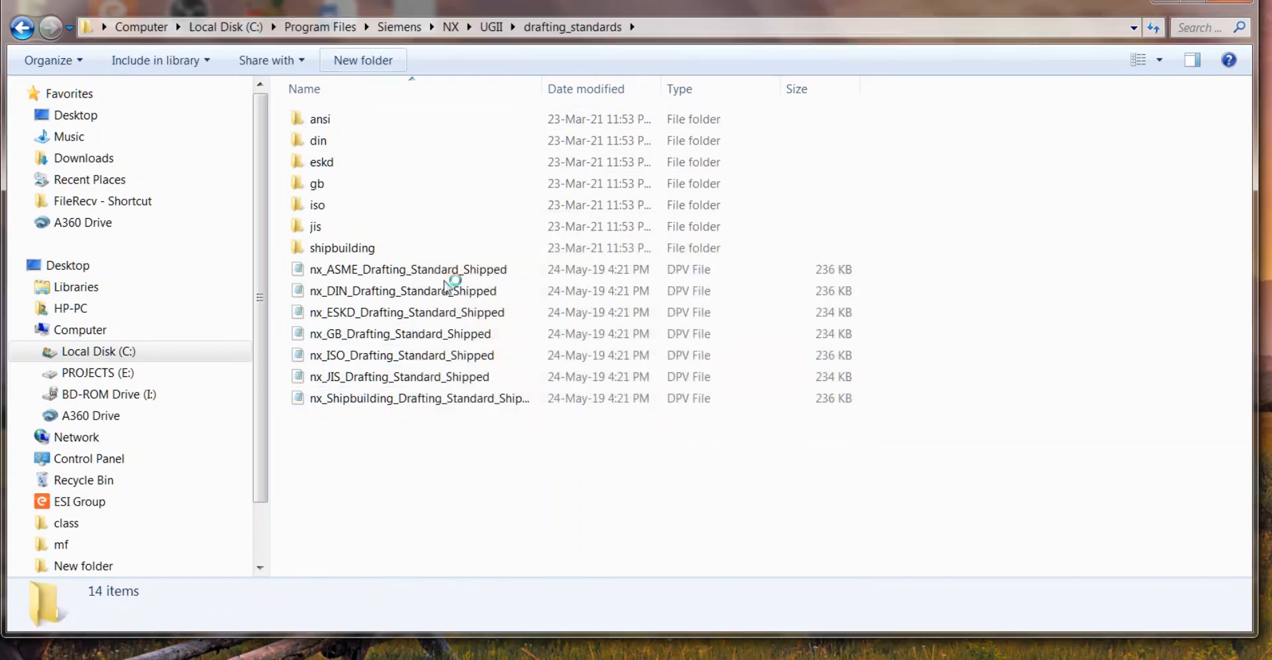
- Create a 'backup' folder and move the seven shipped DPV files into it
click(362, 60)
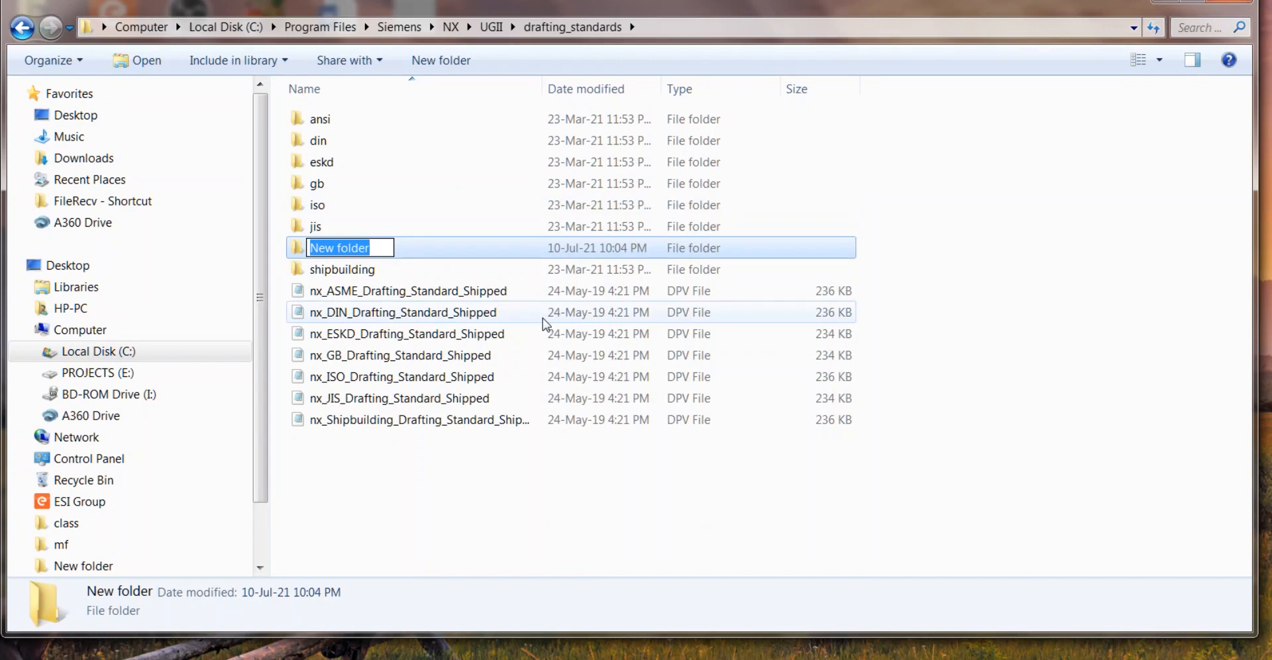
text(bak)
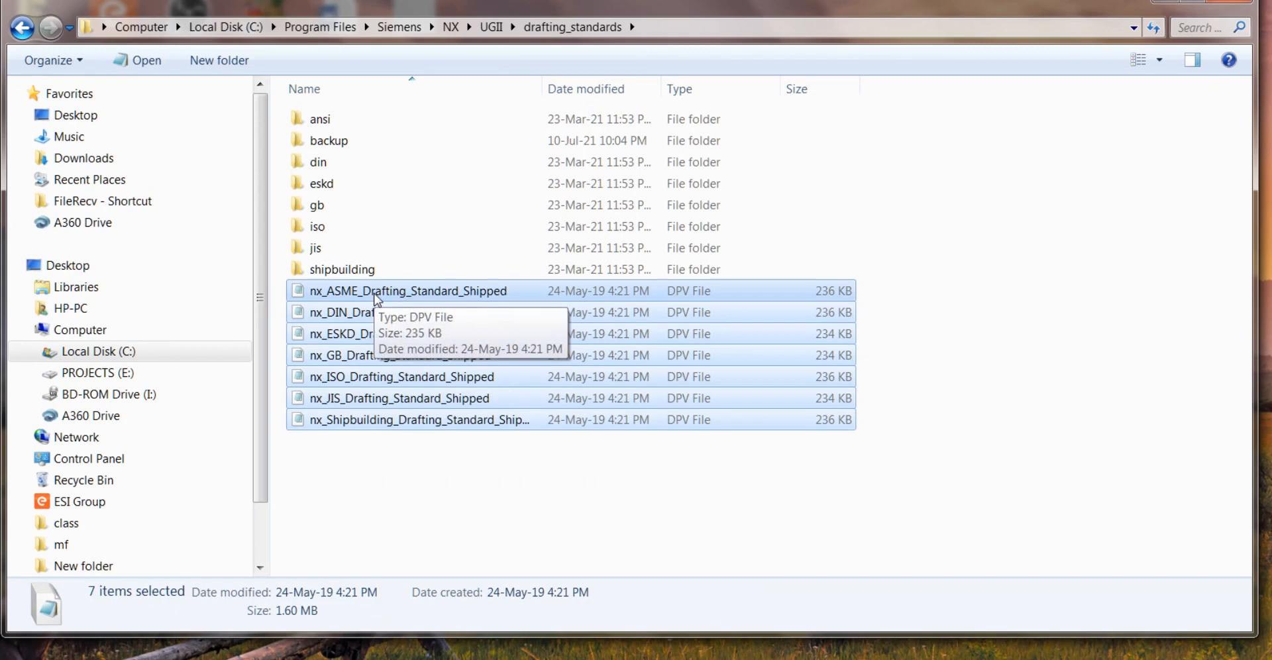
mouse_move(350, 138)
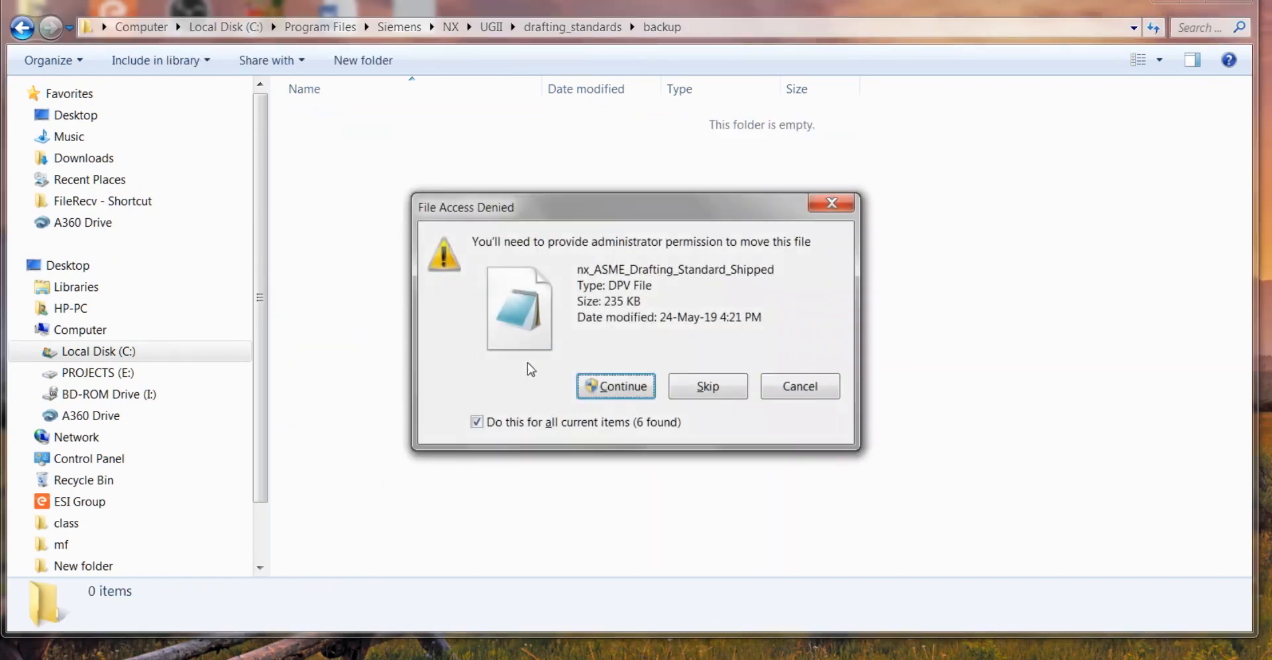
click(615, 386)
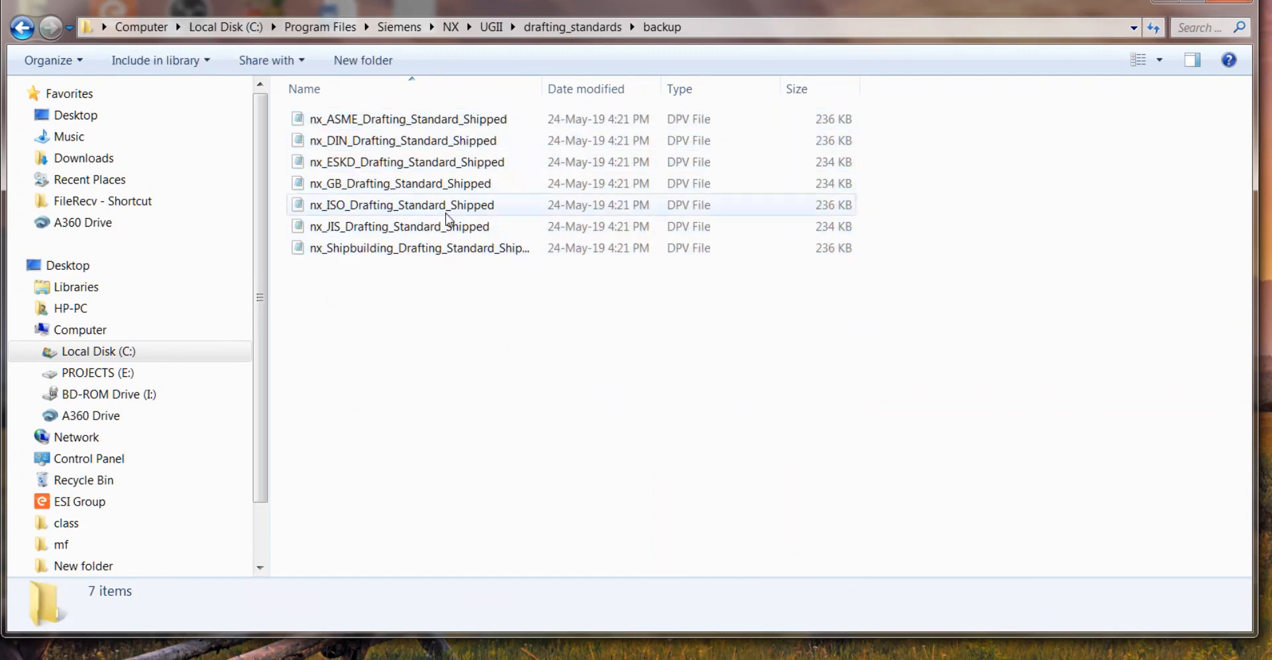
- Copy nx_ASME_Drafting_Standard_Shipped back into drafting_standards and select it
click(408, 119)
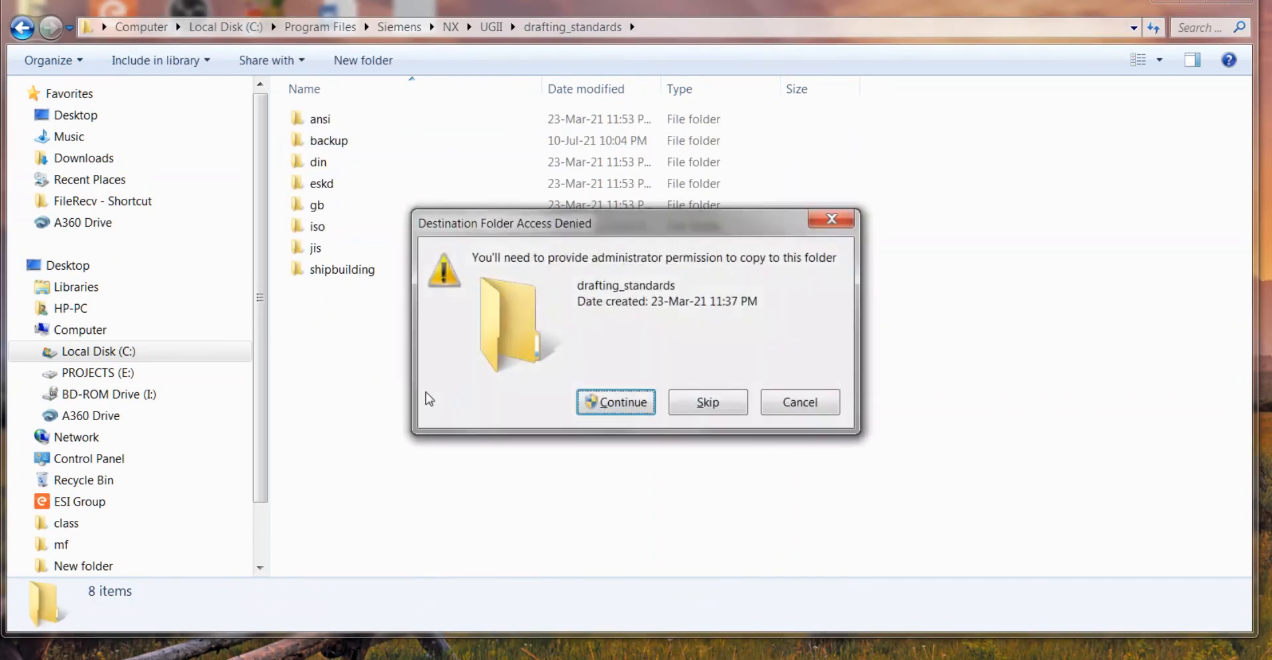
click(616, 402)
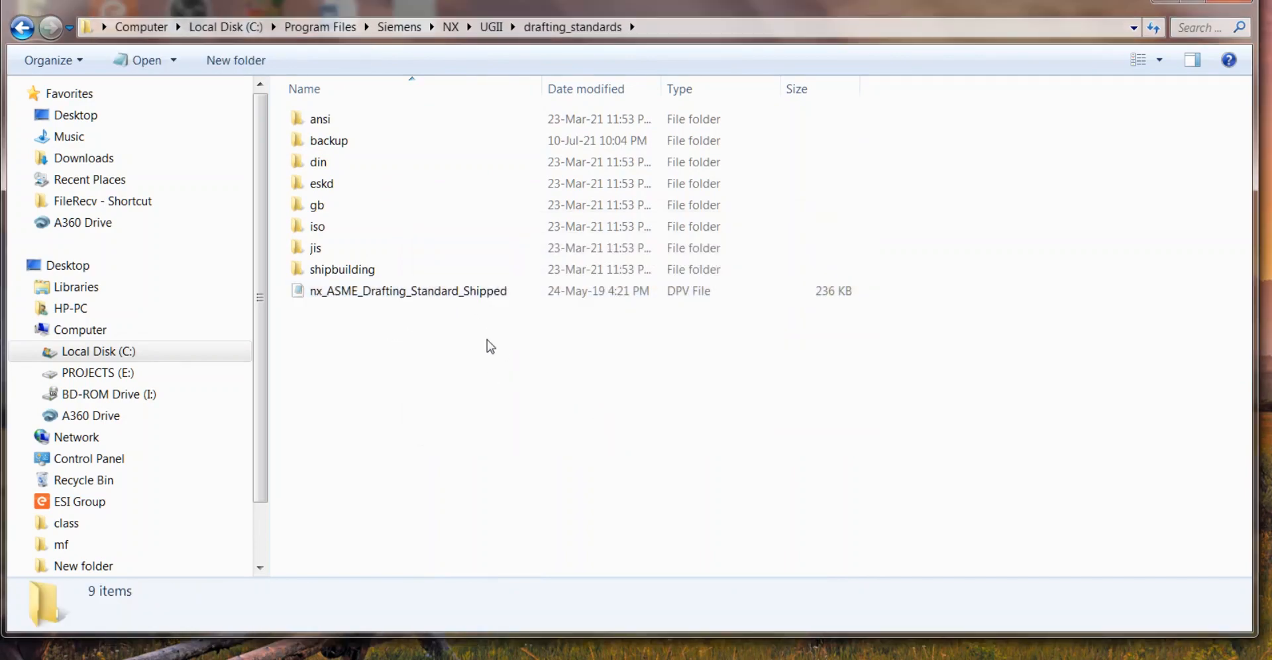
click(409, 291)
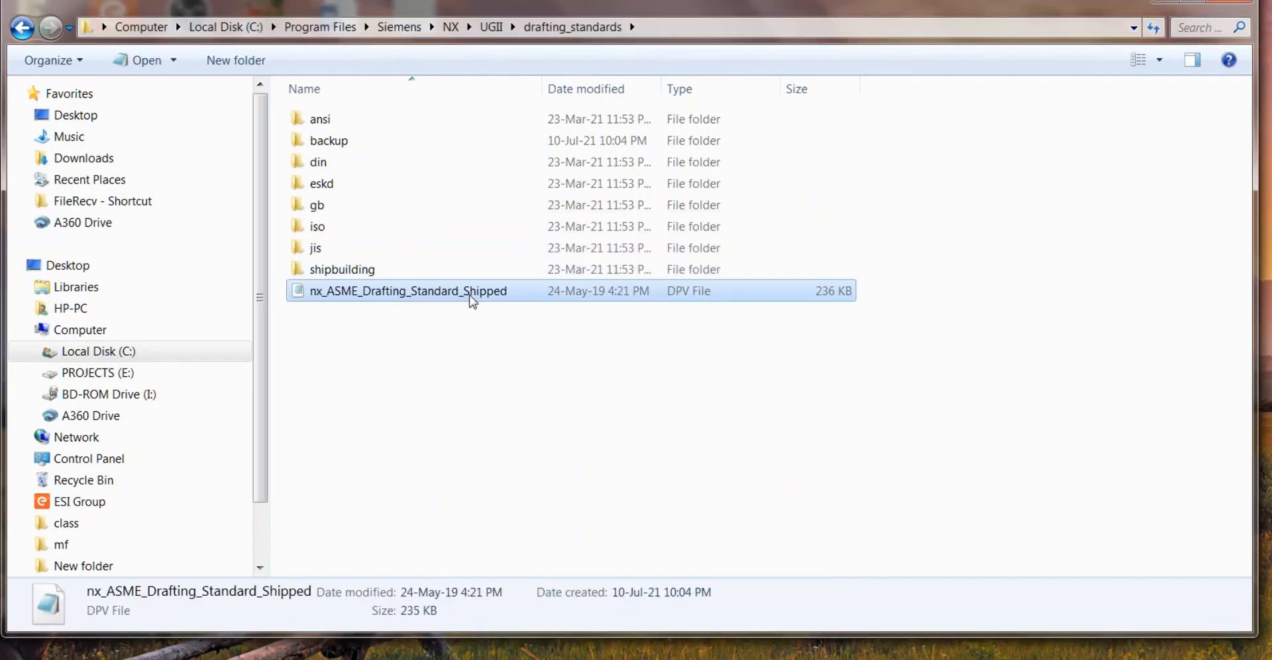
- Open the shipped ASME DPV file in Notepad and scroll through its preference entries
double_click(408, 291)
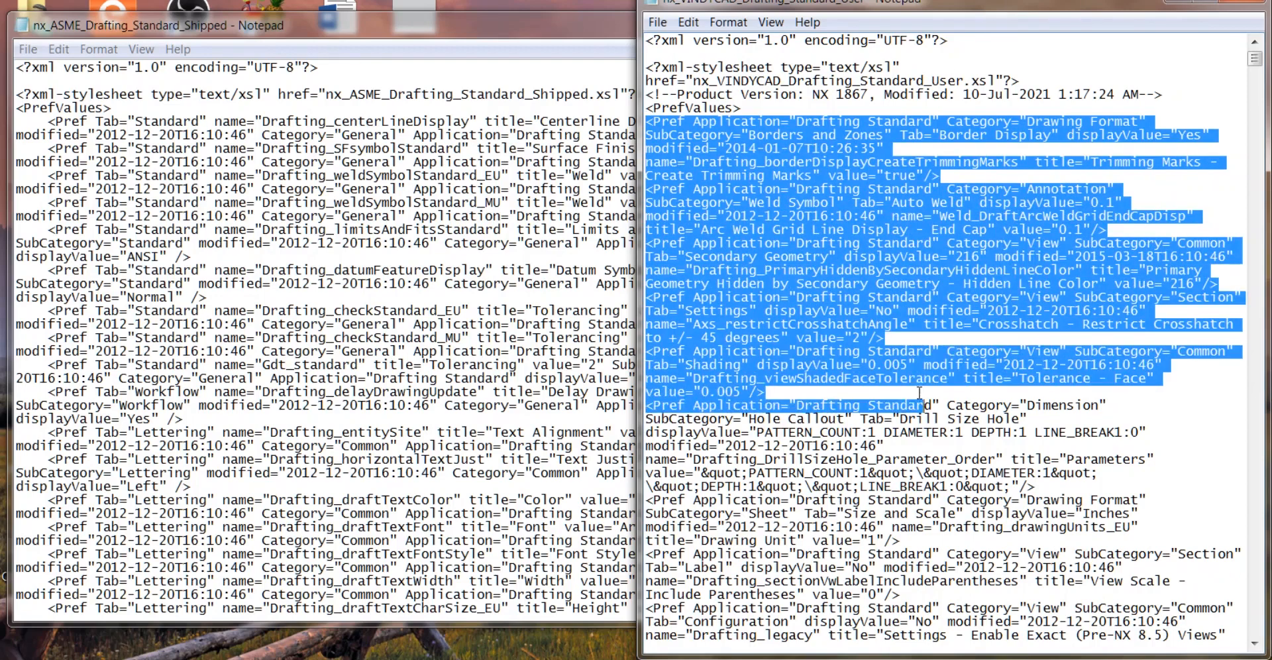
scroll(down, 3)
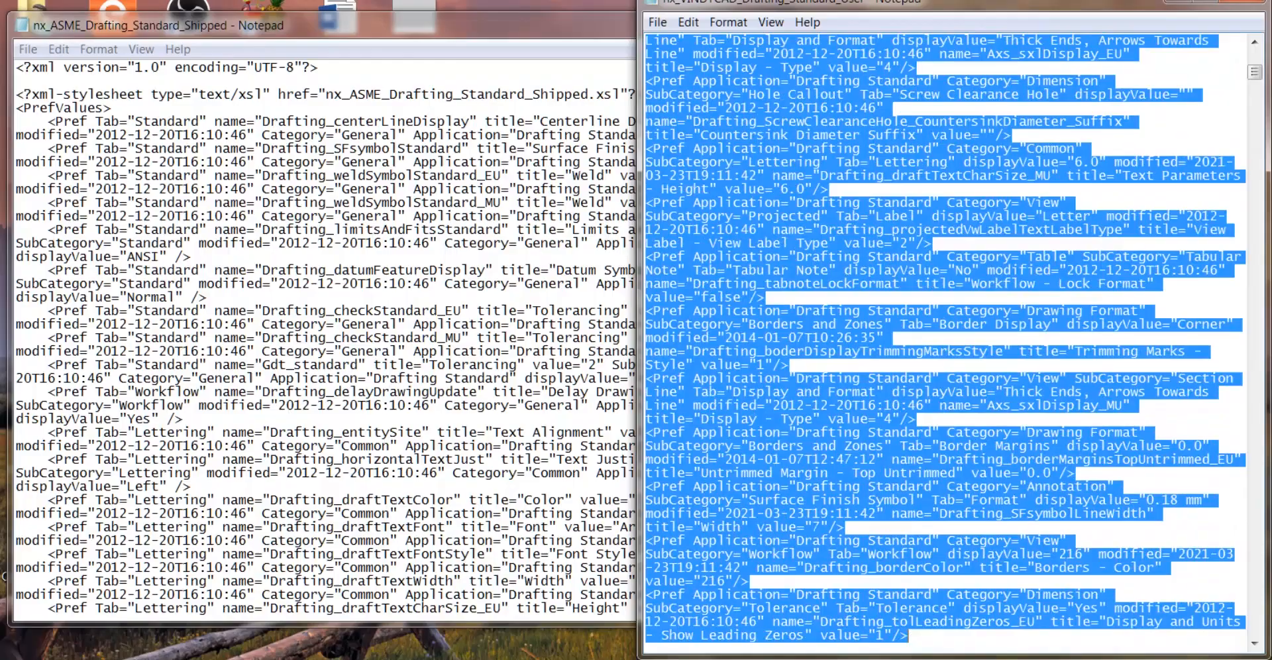
scroll(down, 3)
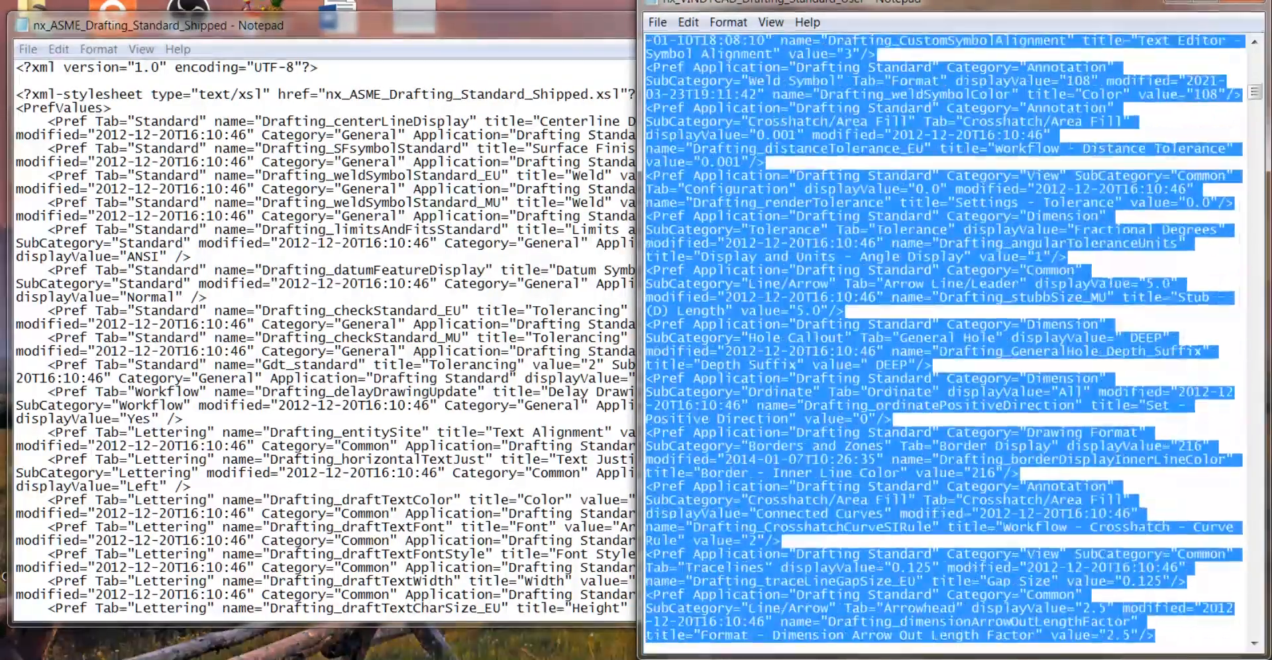
scroll(down, 3)
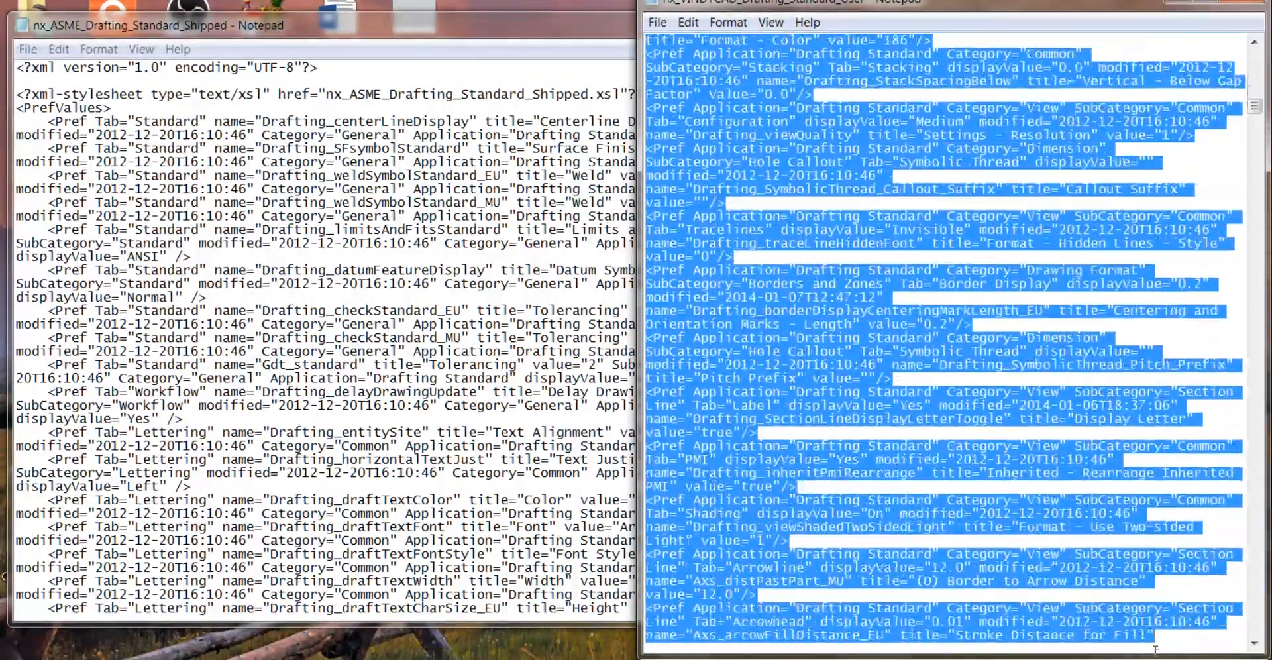
scroll(down, 3)
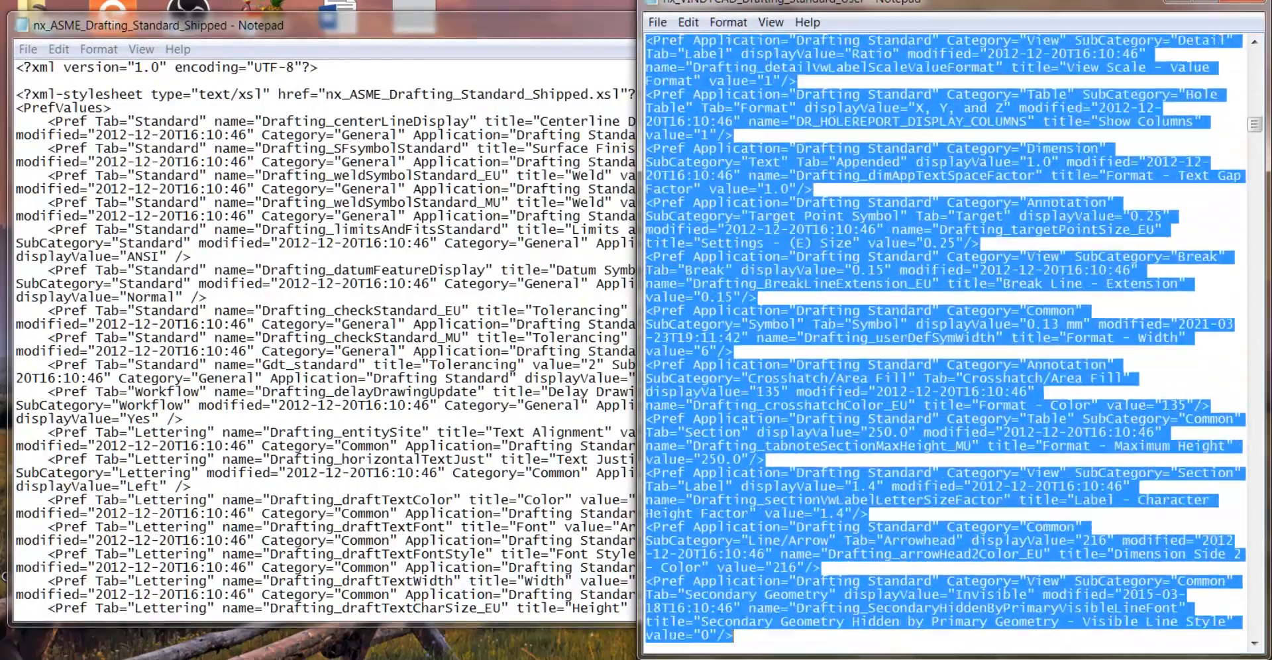
scroll(down, 3)
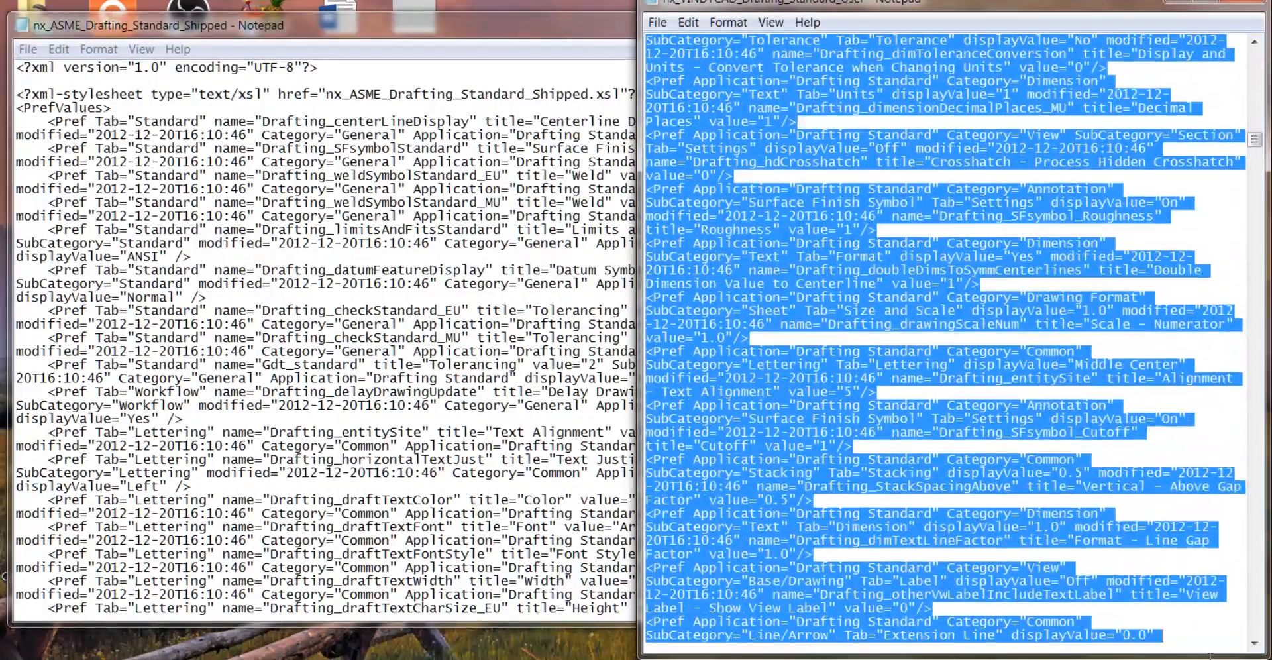
scroll(down, 3)
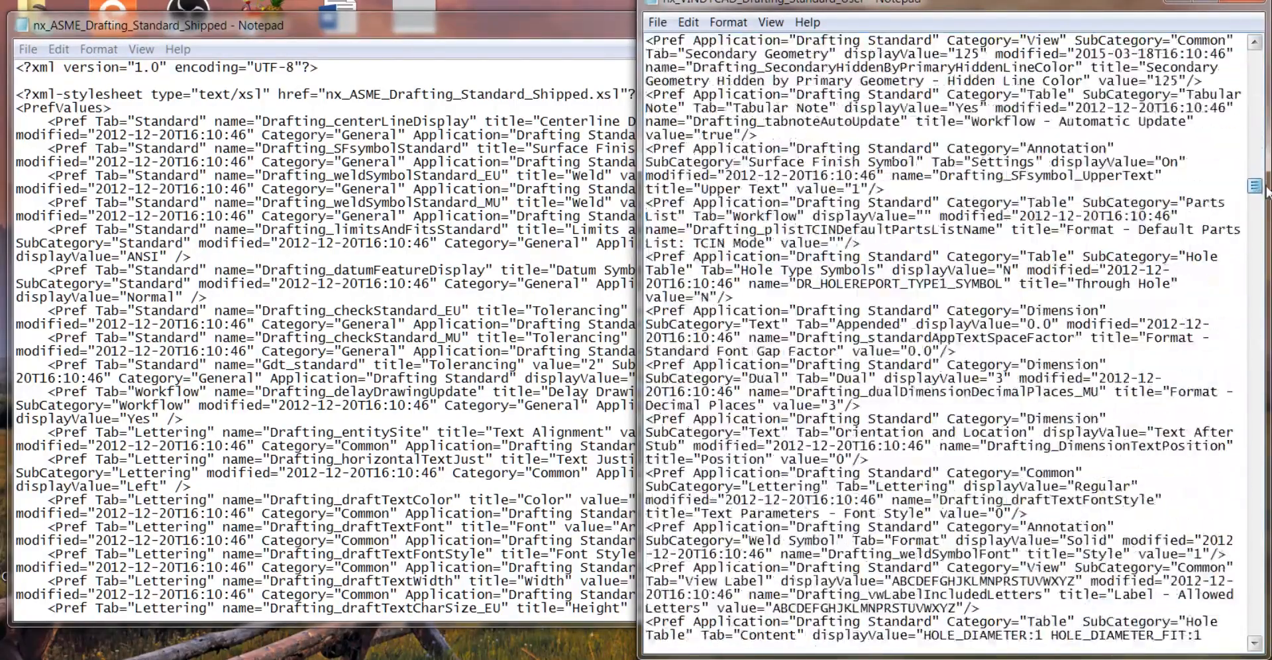
scroll(down, 3)
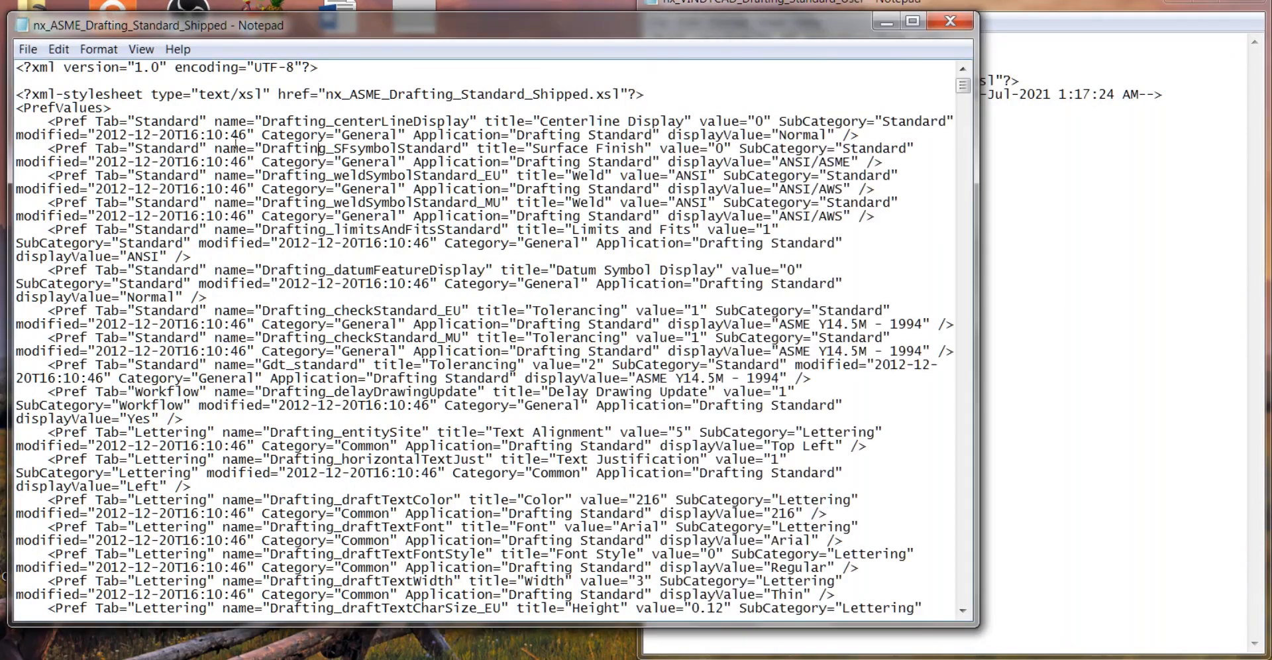
- Paste the VINDYCAD preference entries at the end of the ASME file and close it
drag(47, 120, 105, 175)
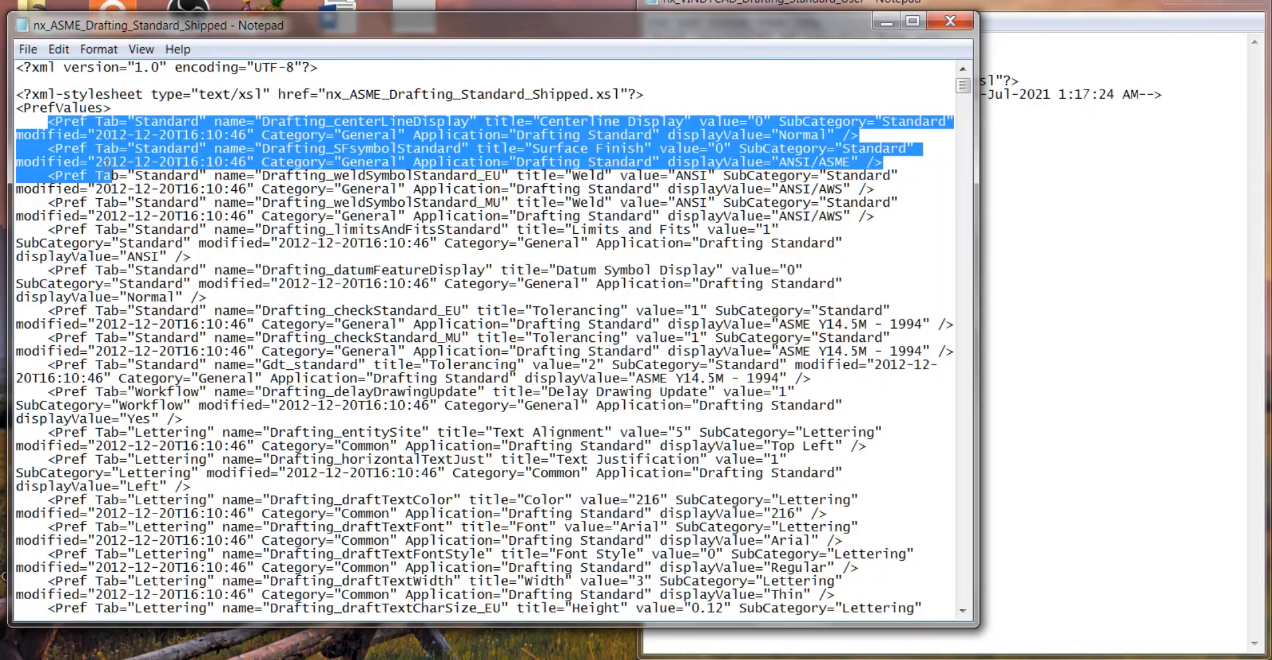
scroll(down, 3)
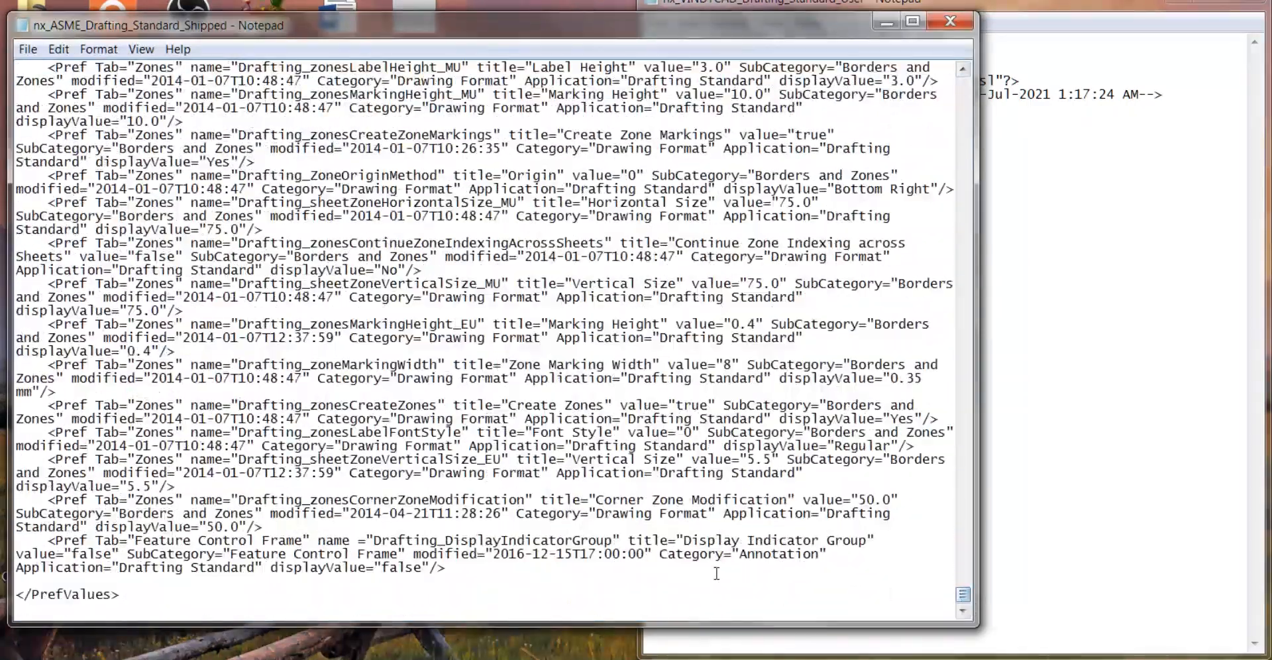
key(ctrl+a)
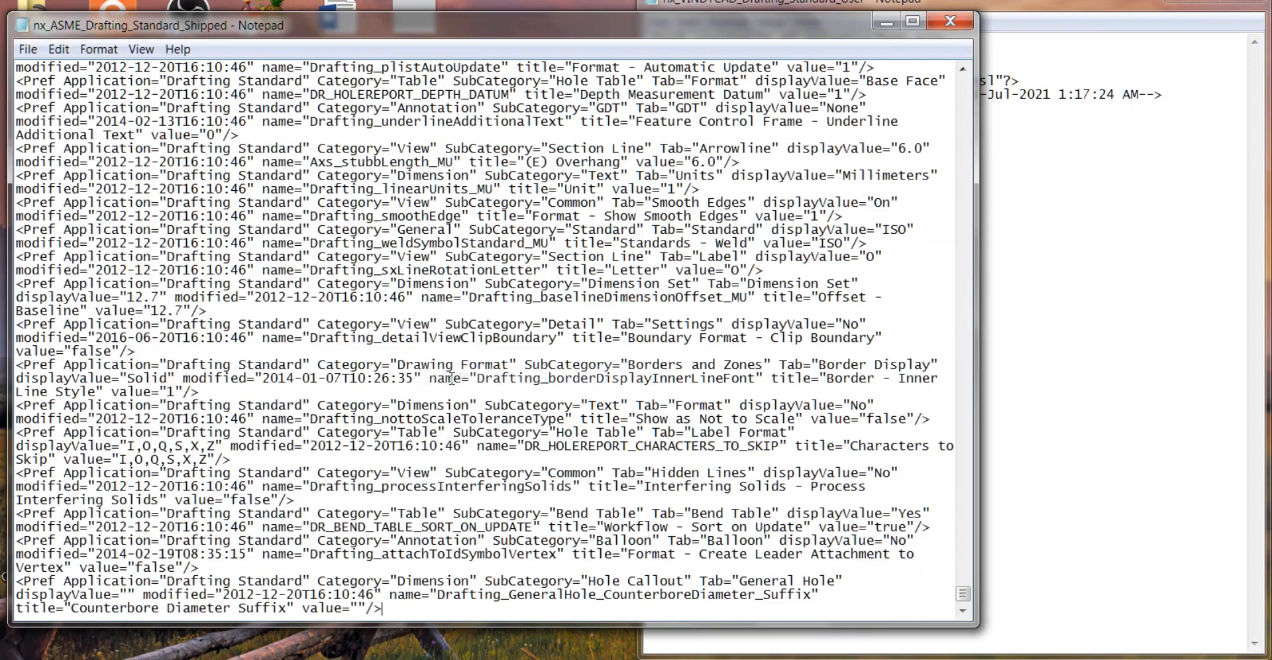
click(948, 21)
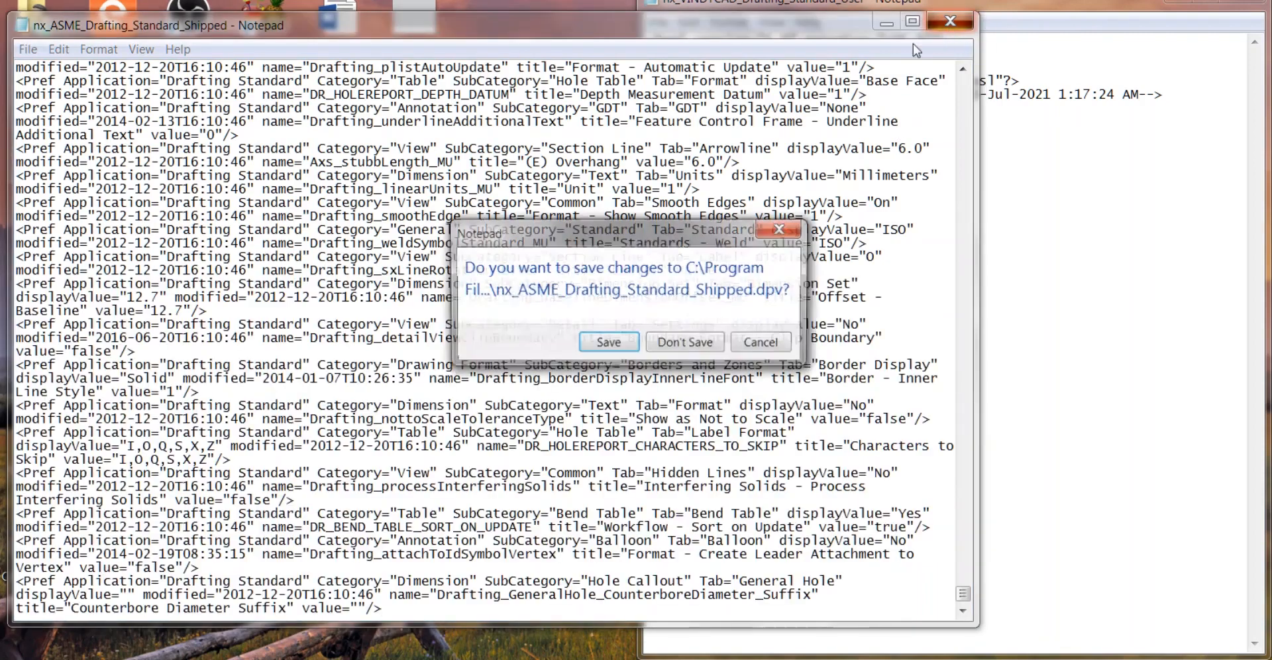
- Save the edited ASME file to the Desktop and close the VINDYCAD file without saving
click(607, 341)
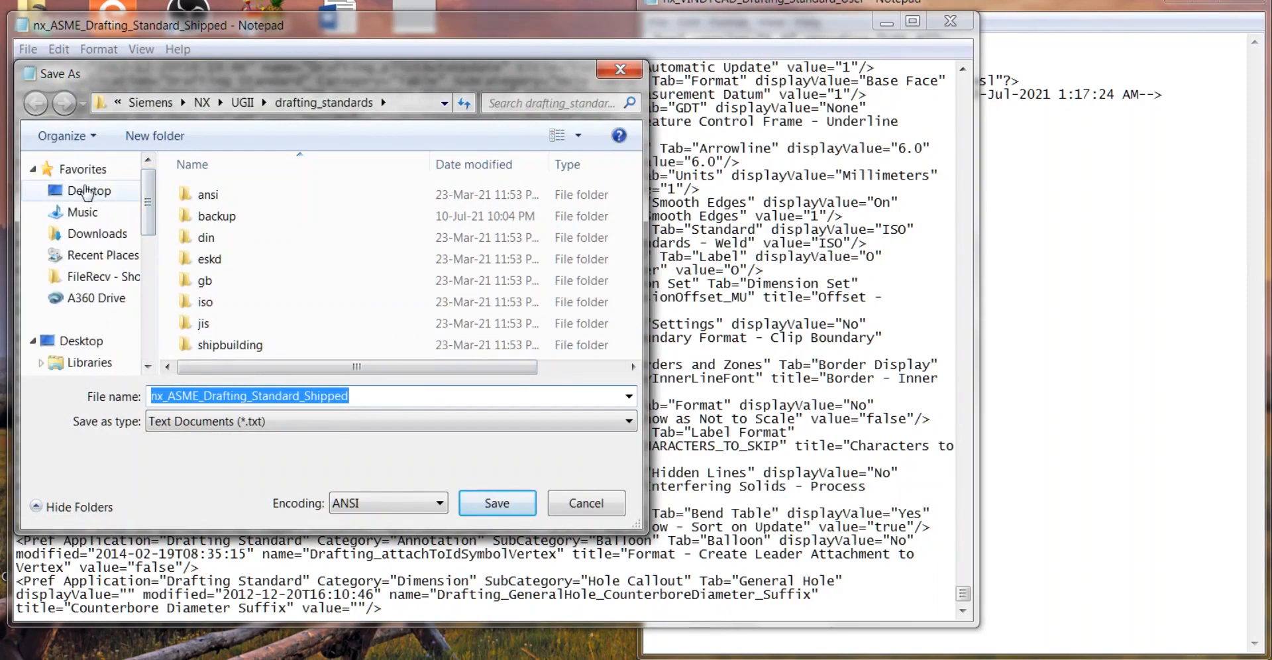
scroll(down, 3)
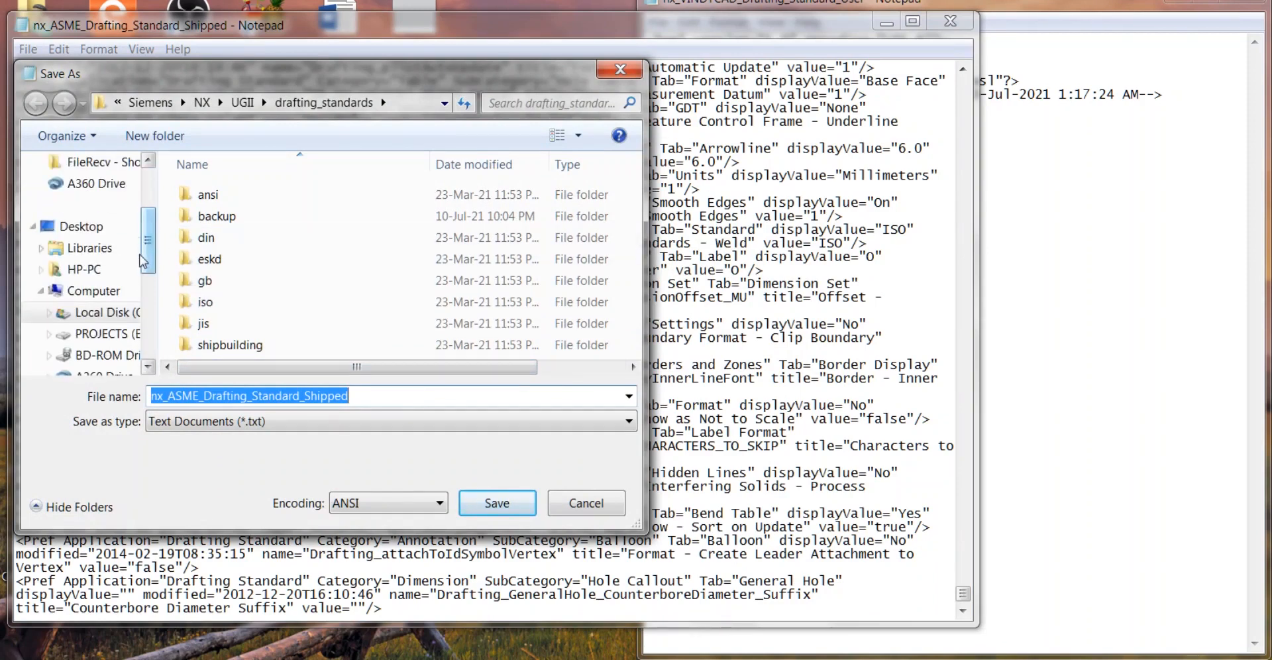
click(81, 226)
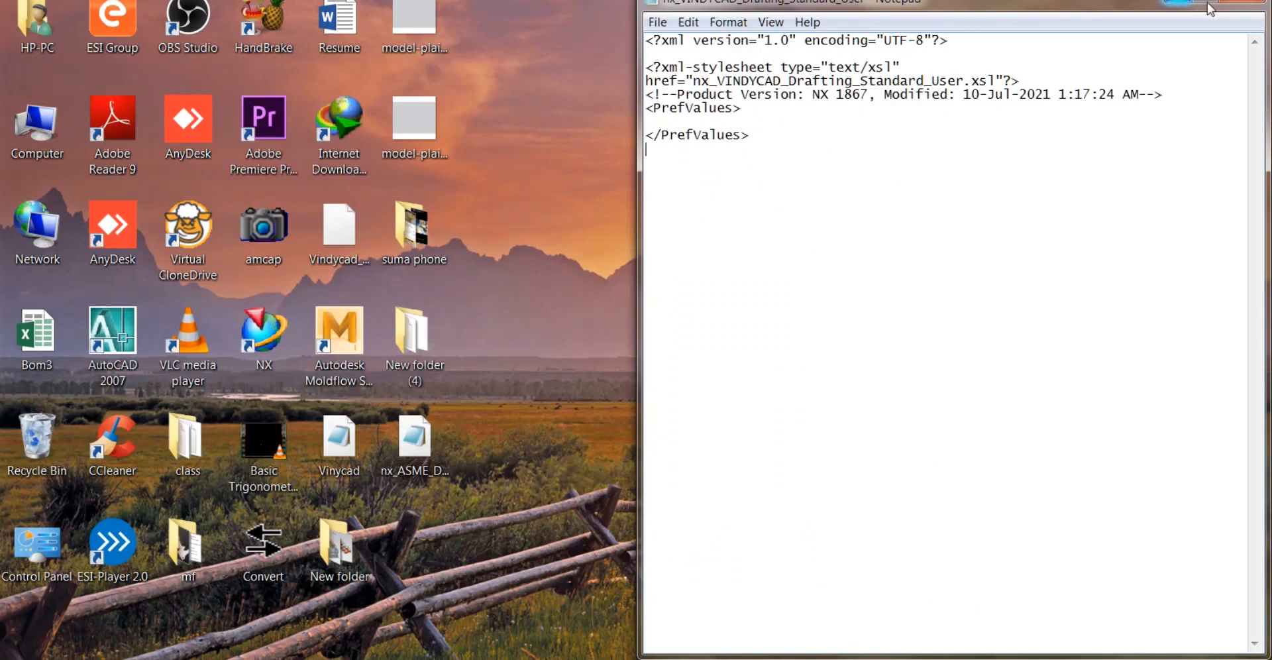
click(1239, 4)
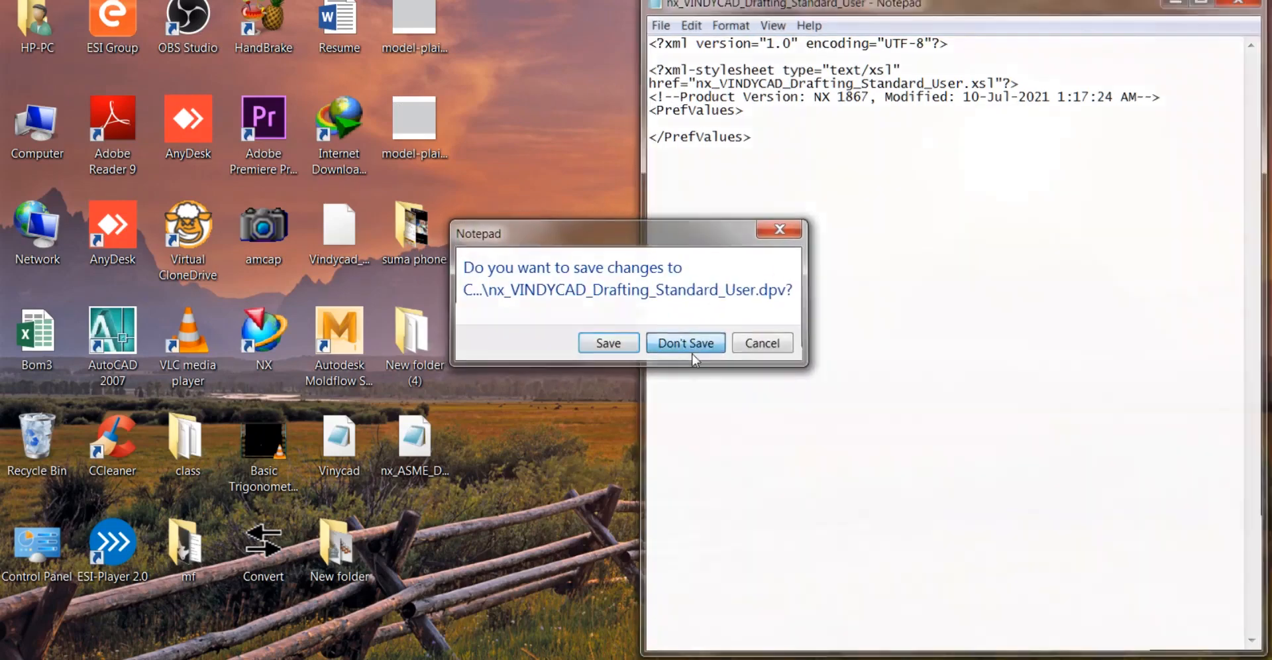
right_click(414, 439)
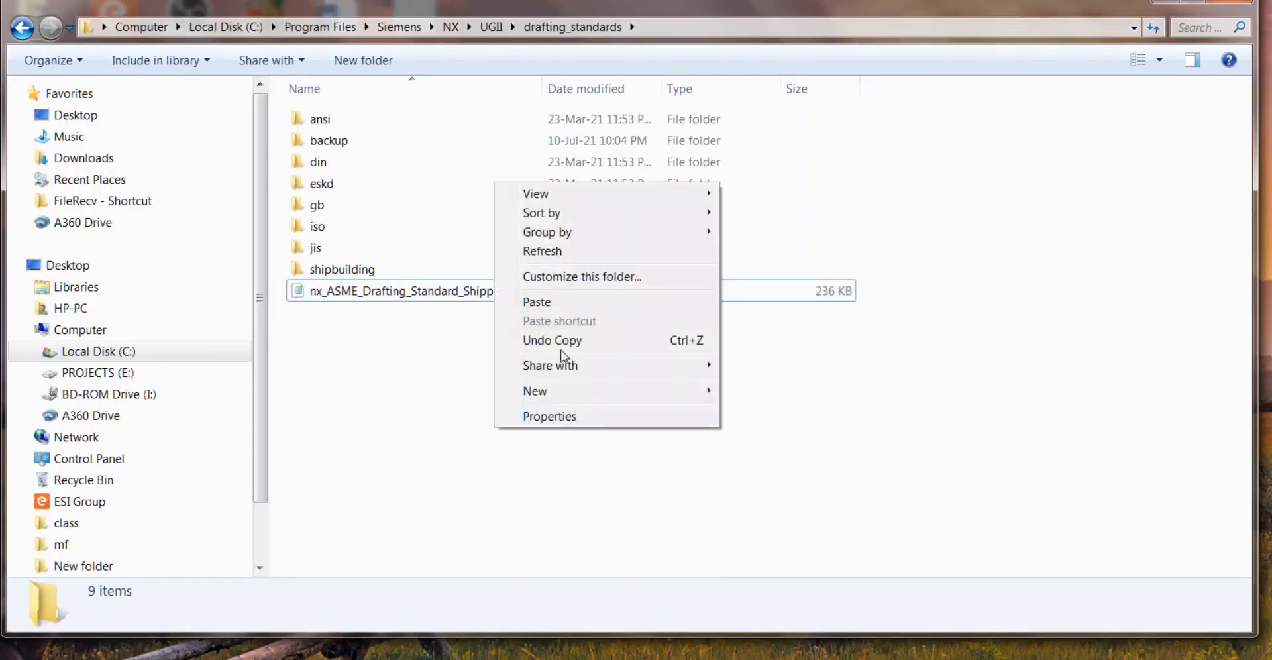
- Move and replace nx_ASME_Drafting_Standard_Shipped.dpv, granting administrator permission
click(536, 302)
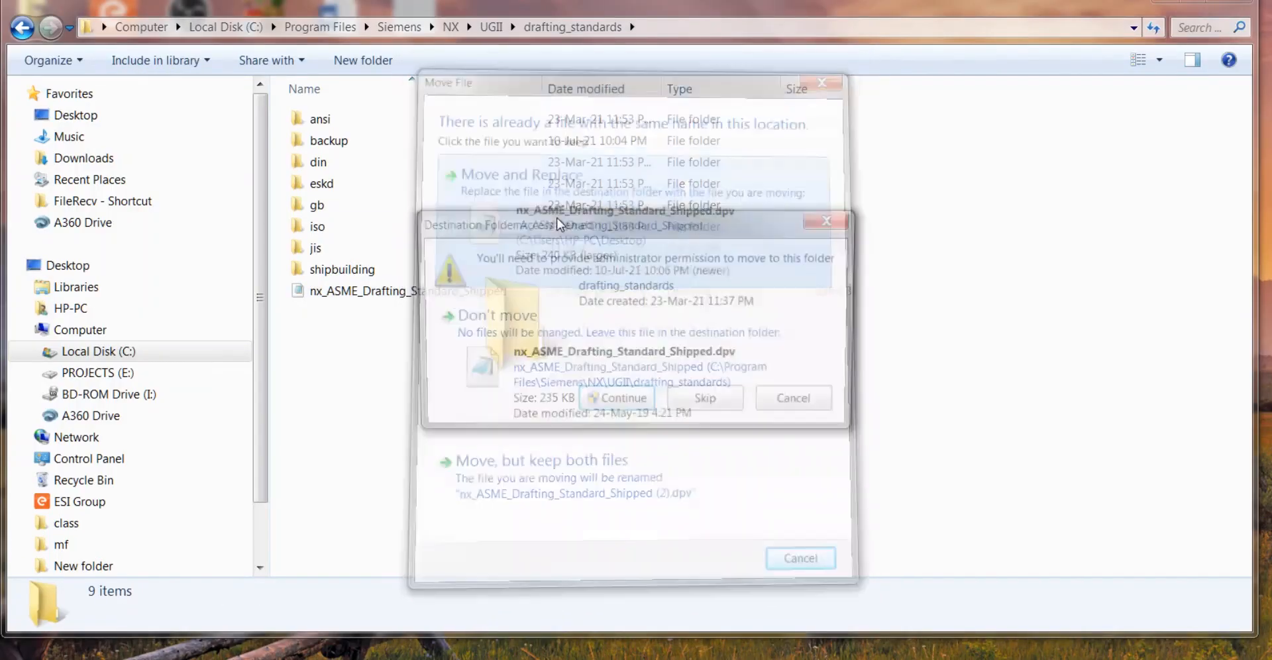
click(621, 398)
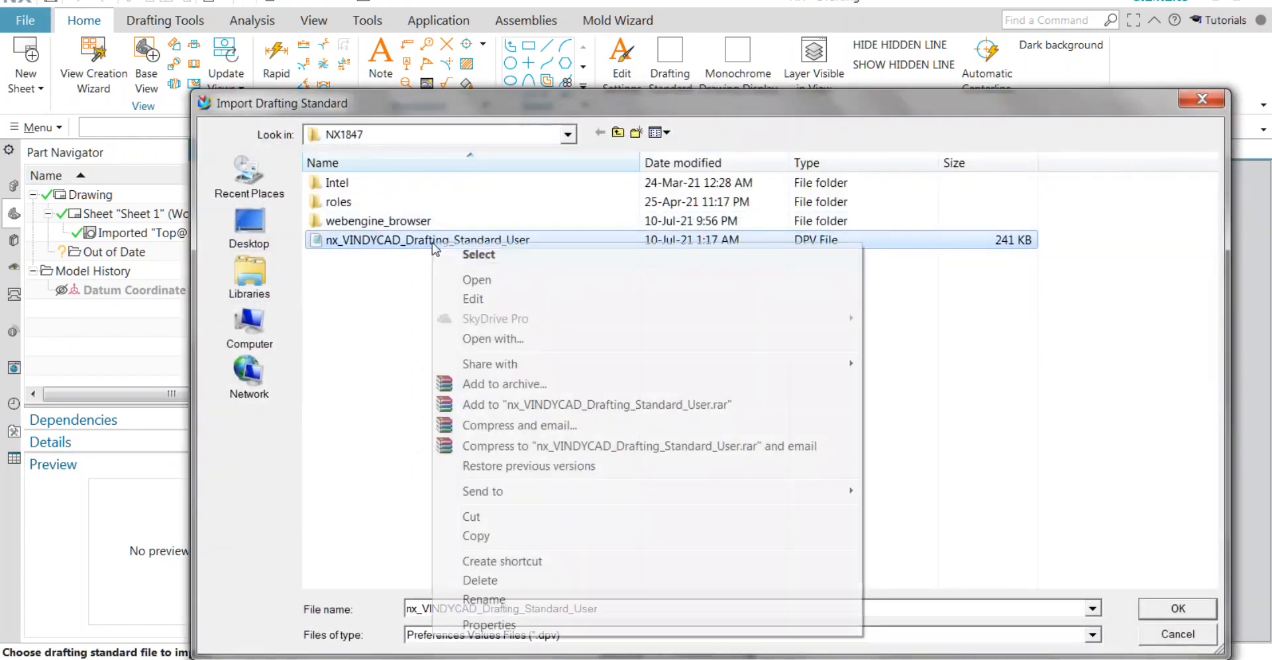
- Delete the nx_VINDYCAD_Drafting_Standard_User file and confirm sending it to the Recycle Bin
click(480, 580)
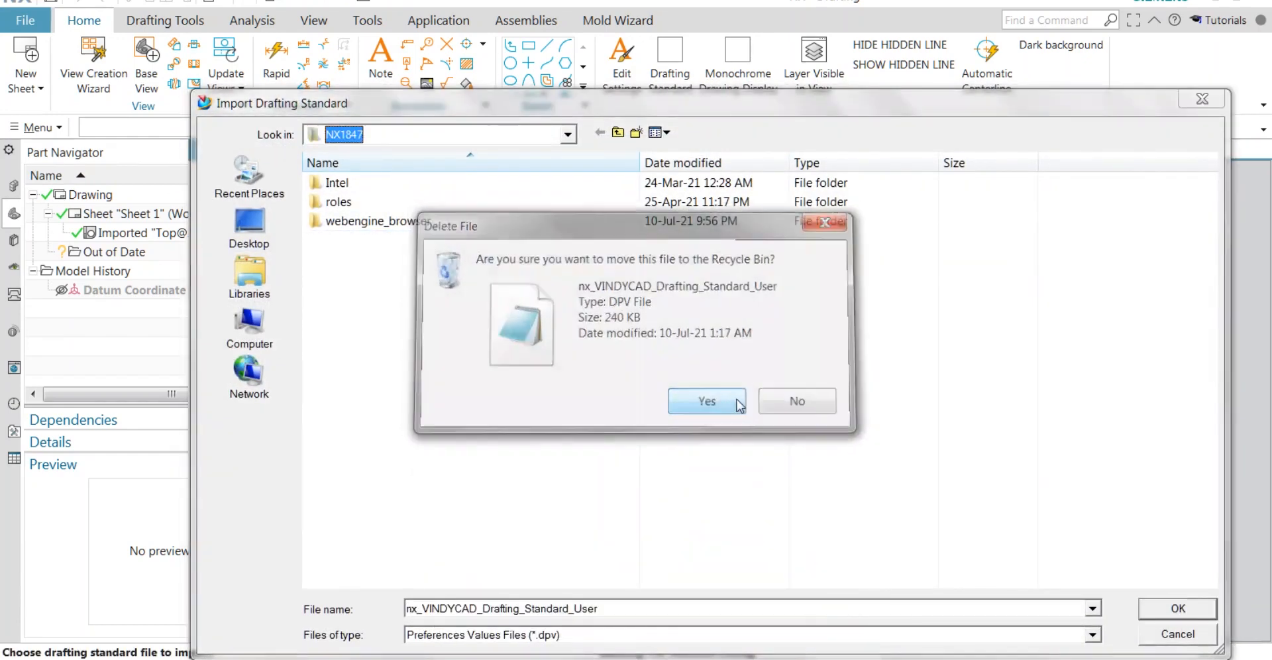
click(706, 401)
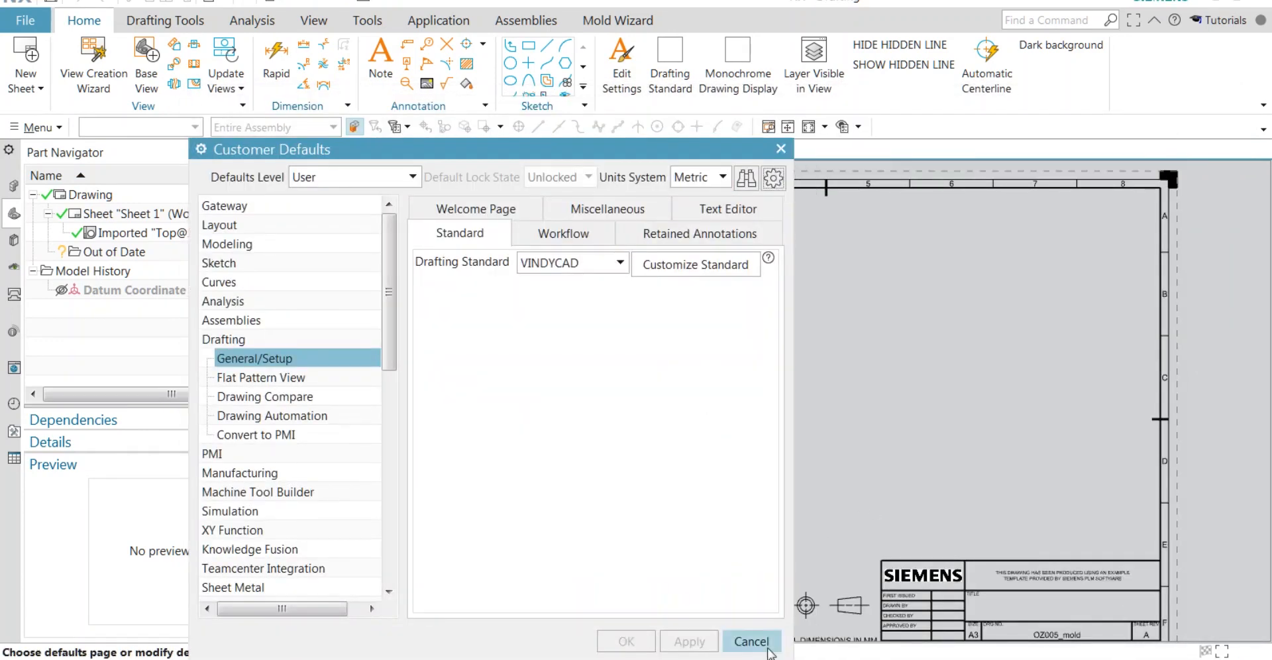
- Save all open work, then recheck Customer Defaults and cancel without changes
click(749, 642)
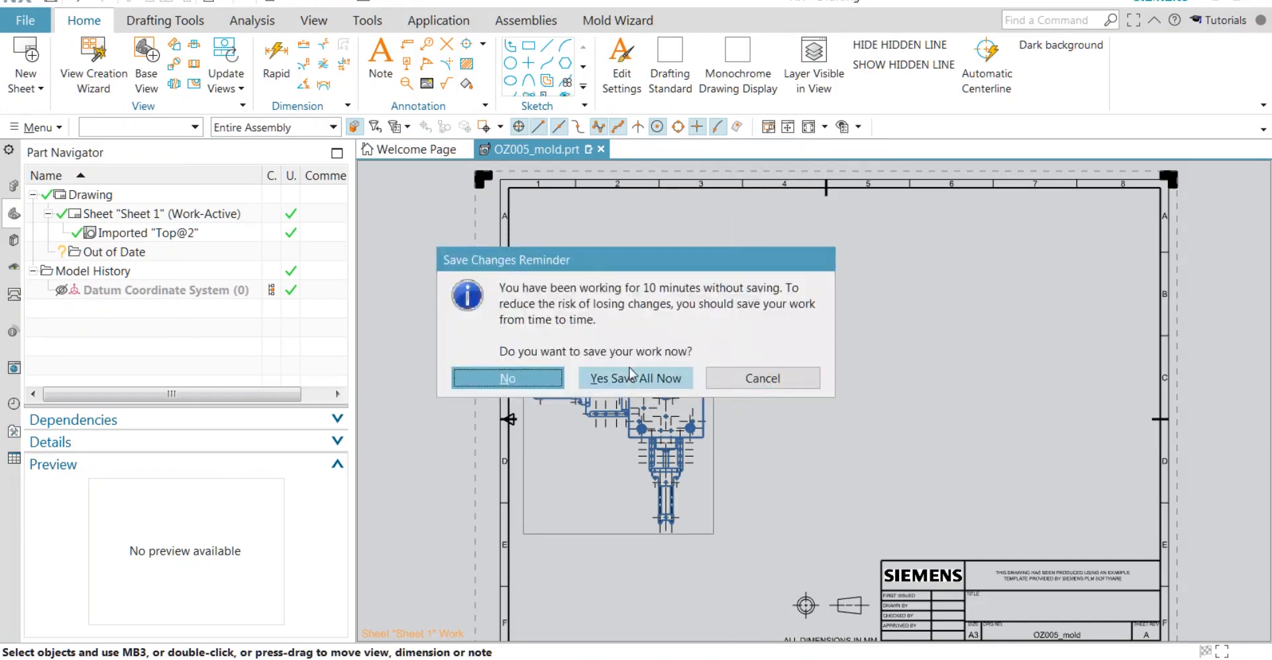
click(635, 377)
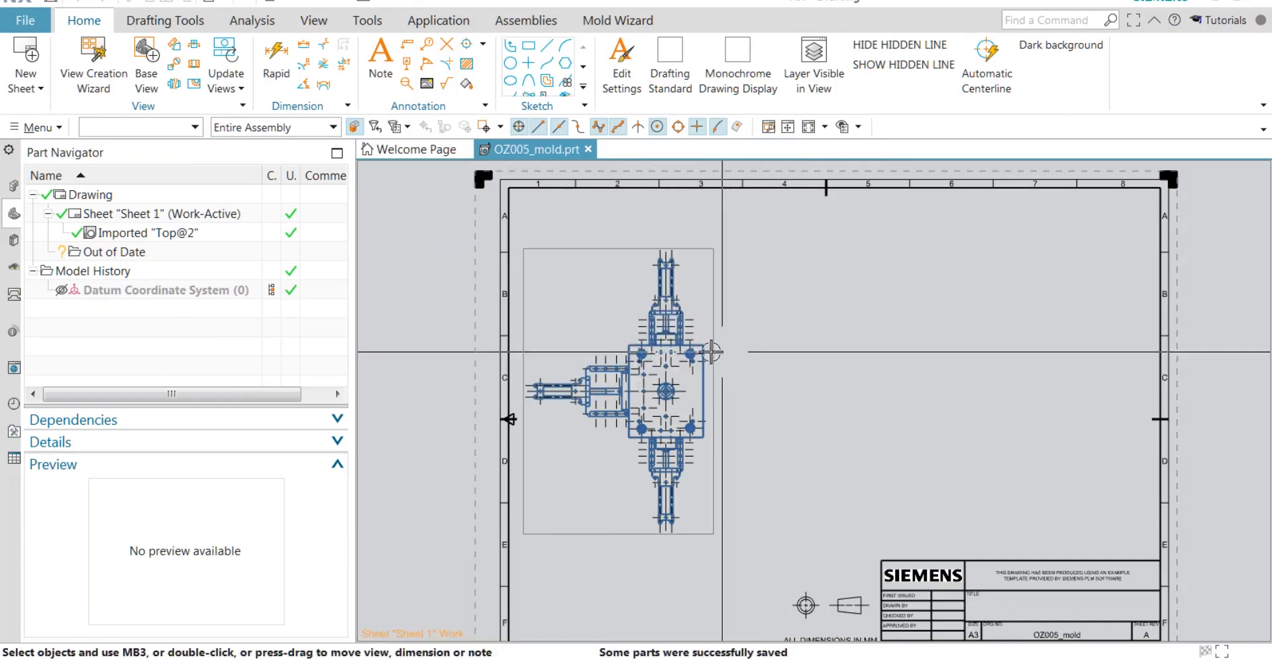
click(26, 21)
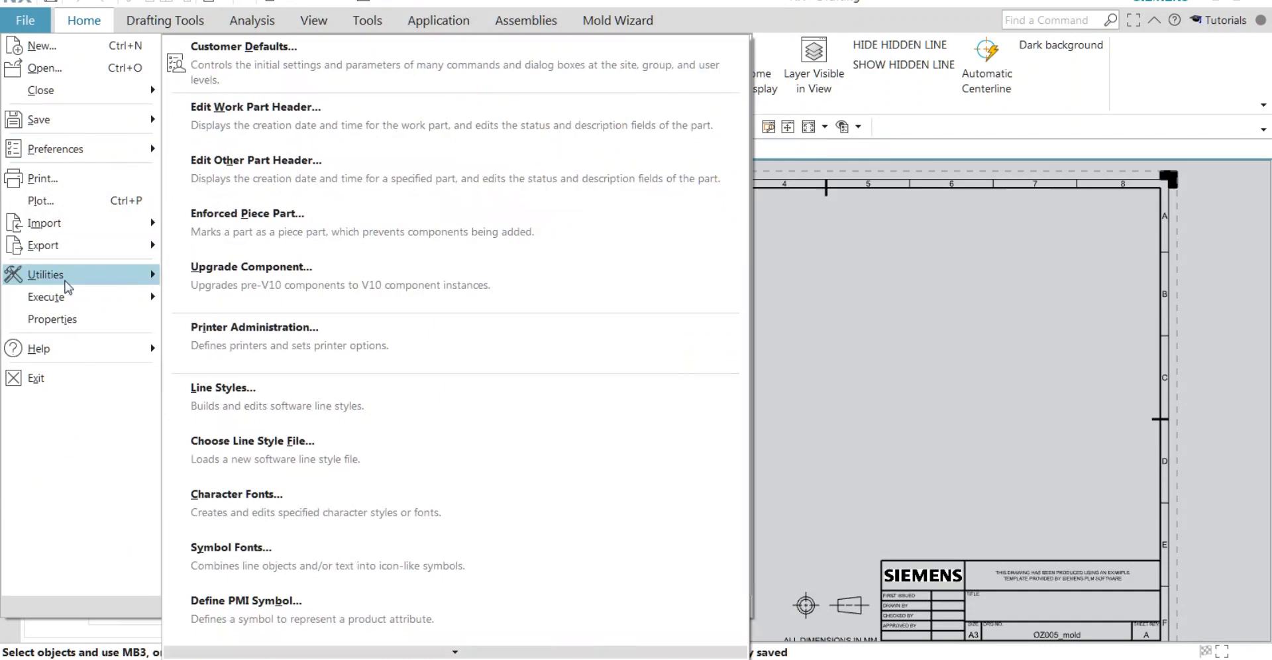
click(243, 47)
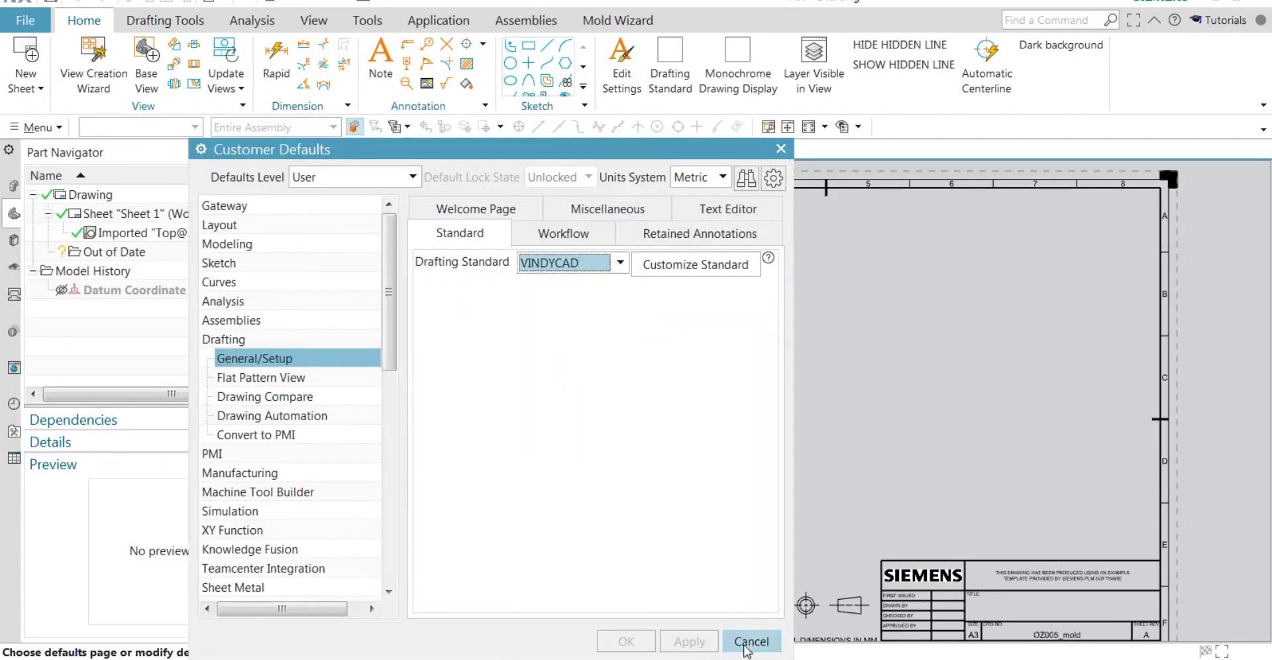
click(749, 641)
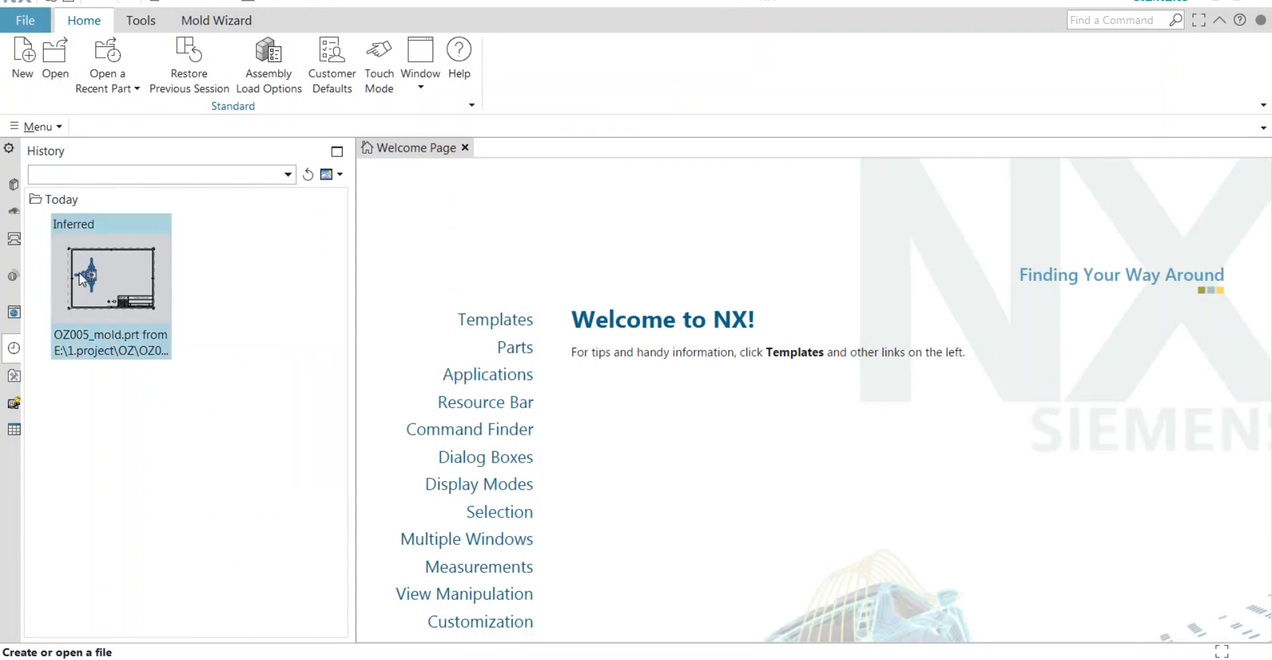
- Open OZ005_mold.prt from History and dismiss the load warnings
double_click(112, 278)
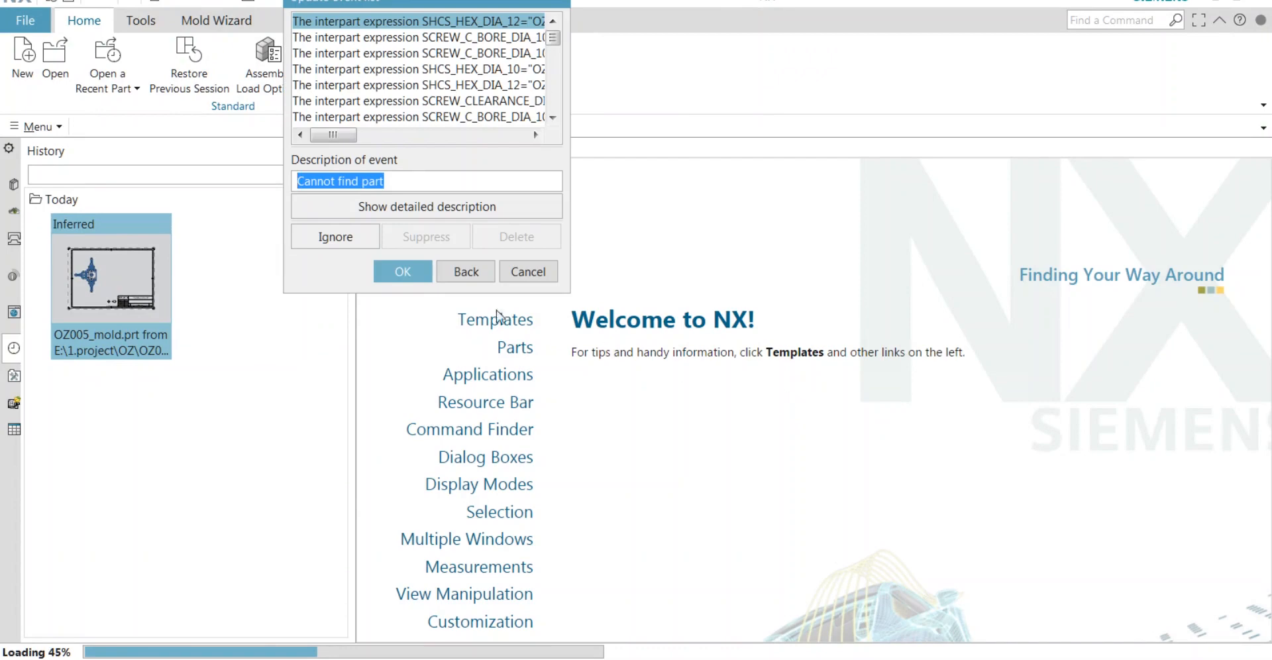
click(403, 272)
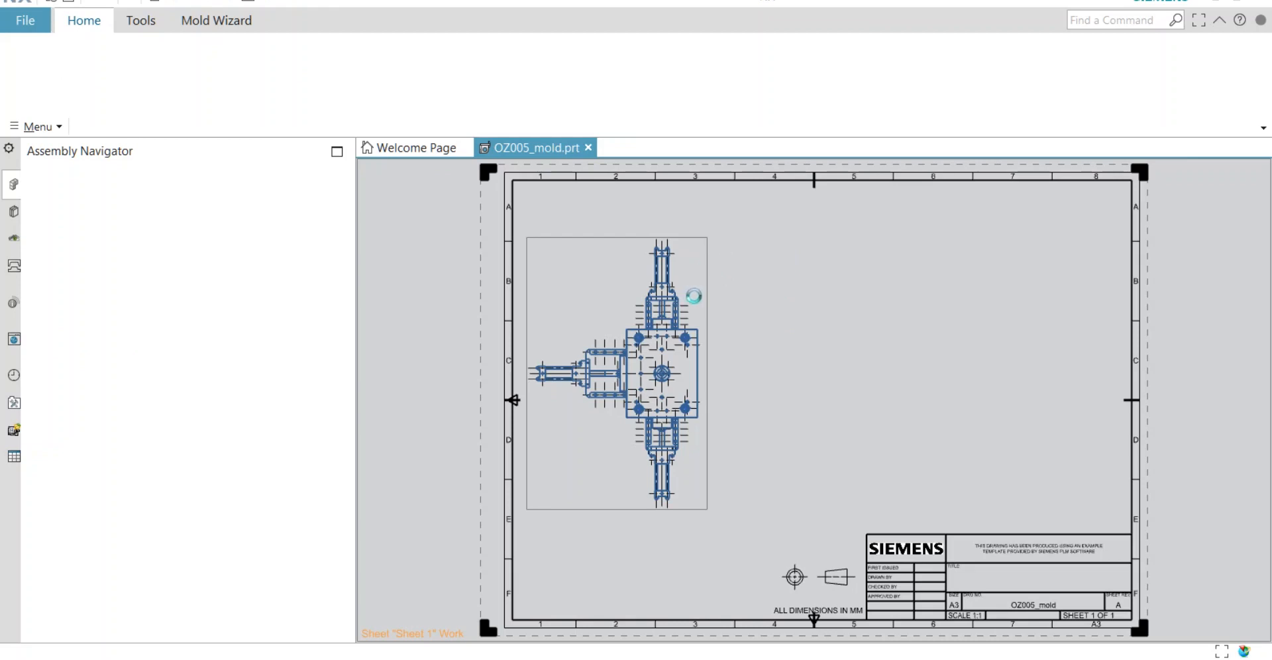
mouse_move(820, 254)
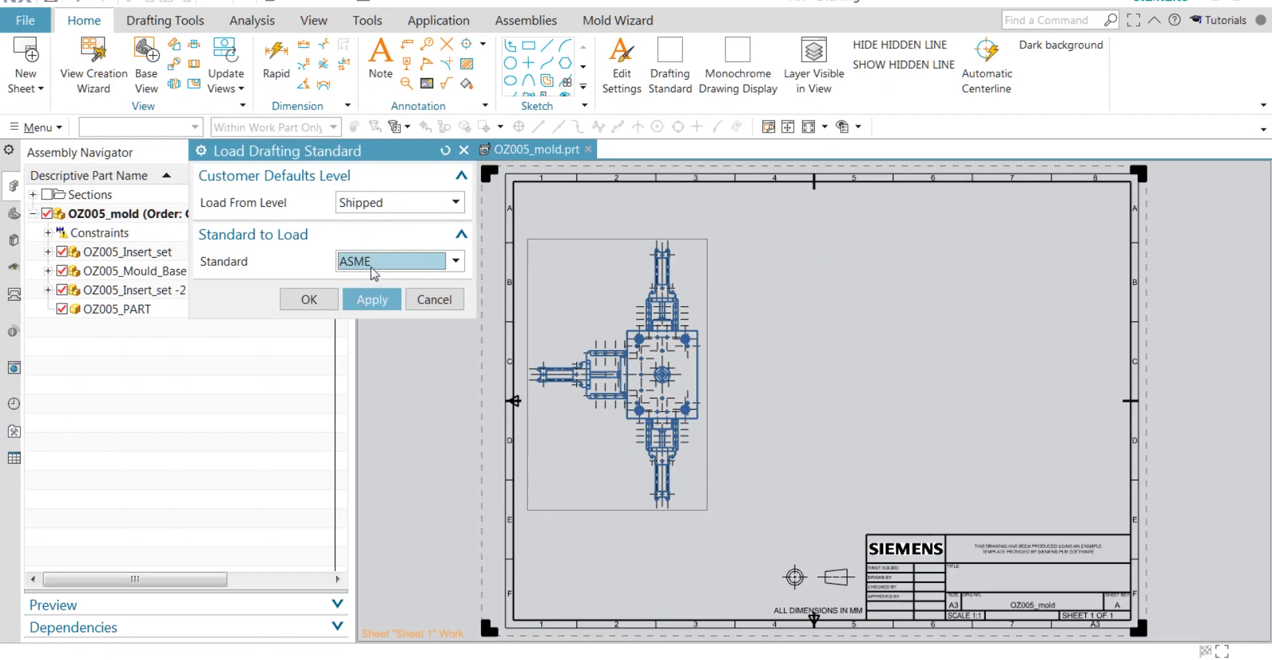
- Load the shipped-level ASME drafting standard into the OZ005_mold drawing
click(372, 299)
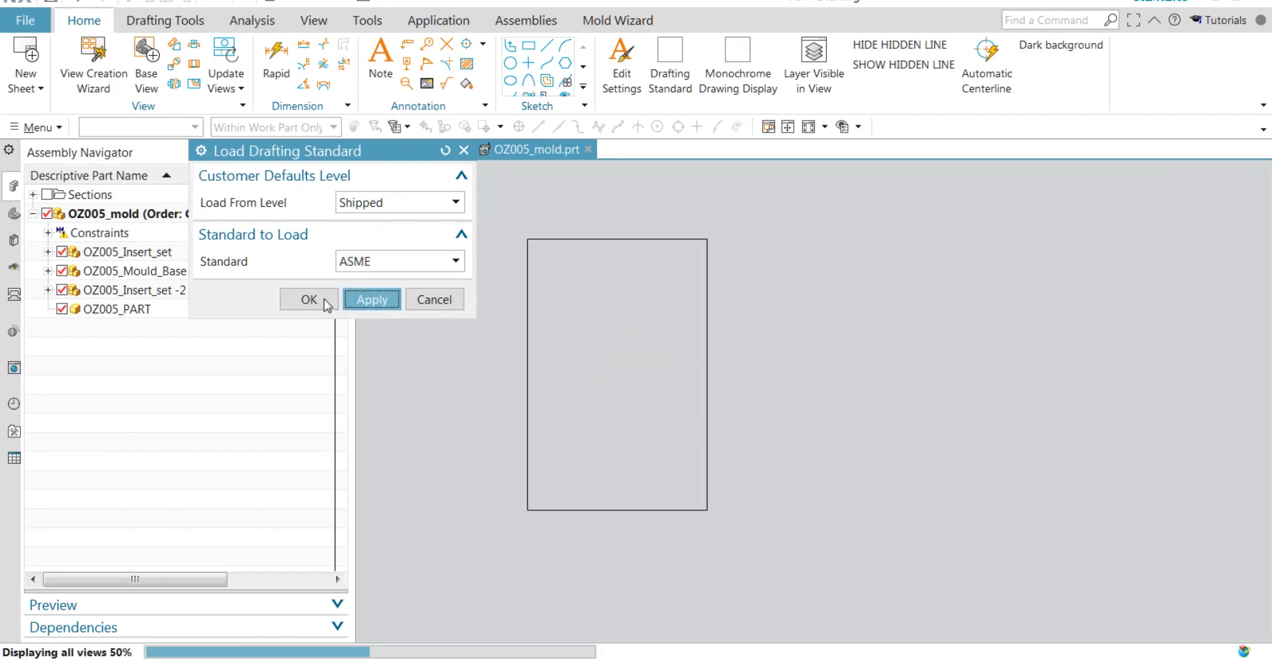
click(309, 299)
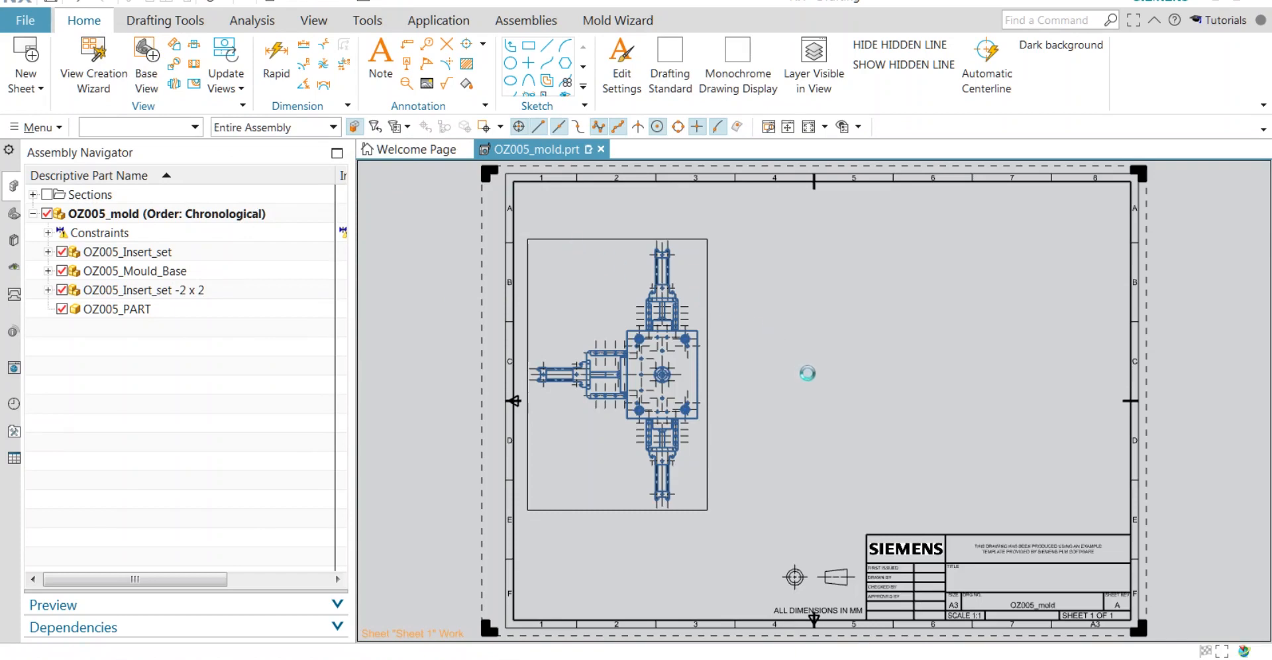
click(145, 65)
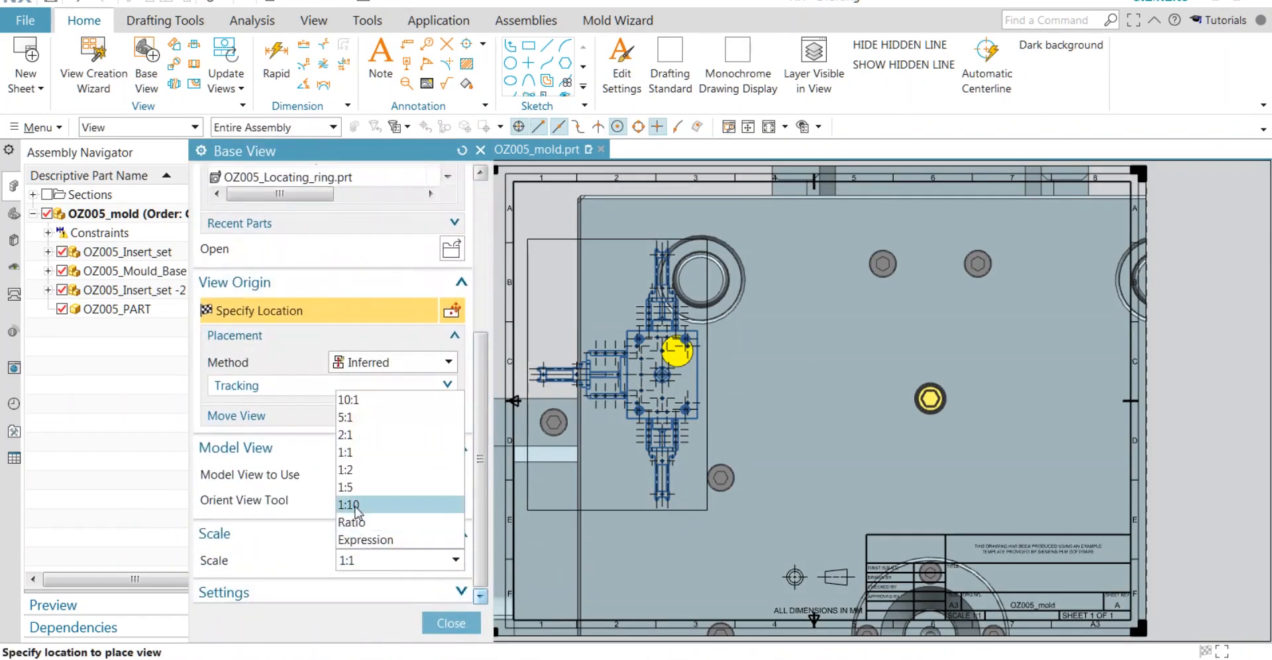
- Place a 1:10 scale top base view beside the existing view
click(347, 504)
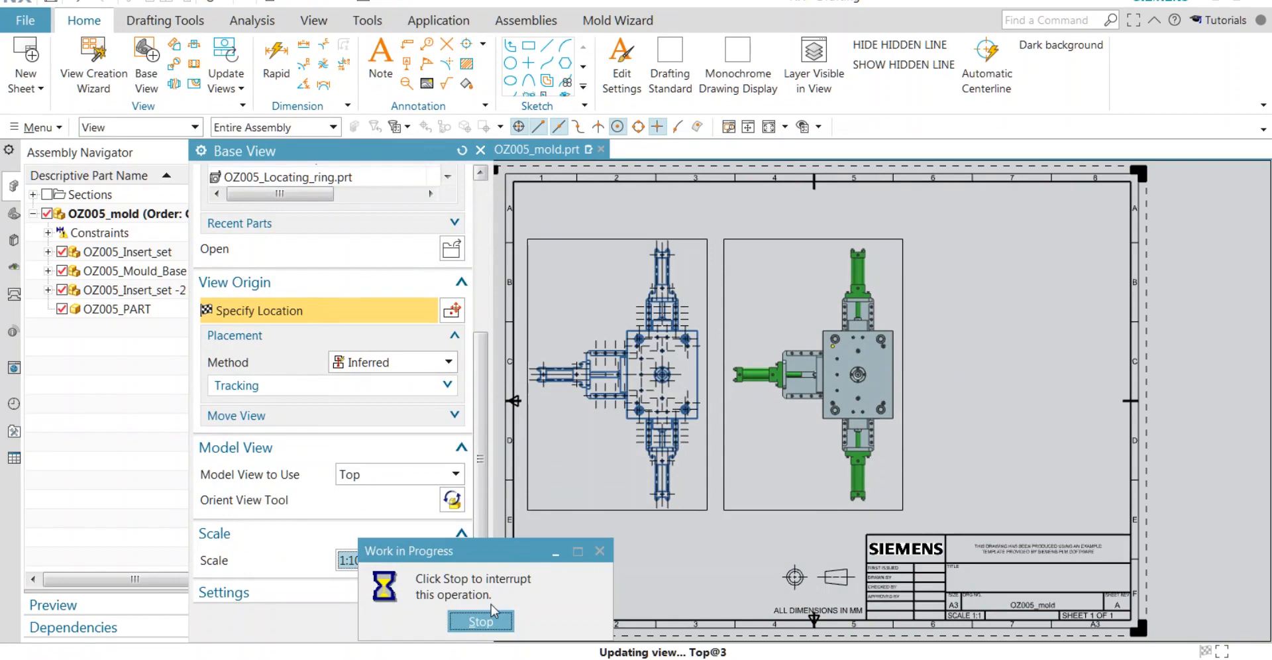
mouse_move(826, 522)
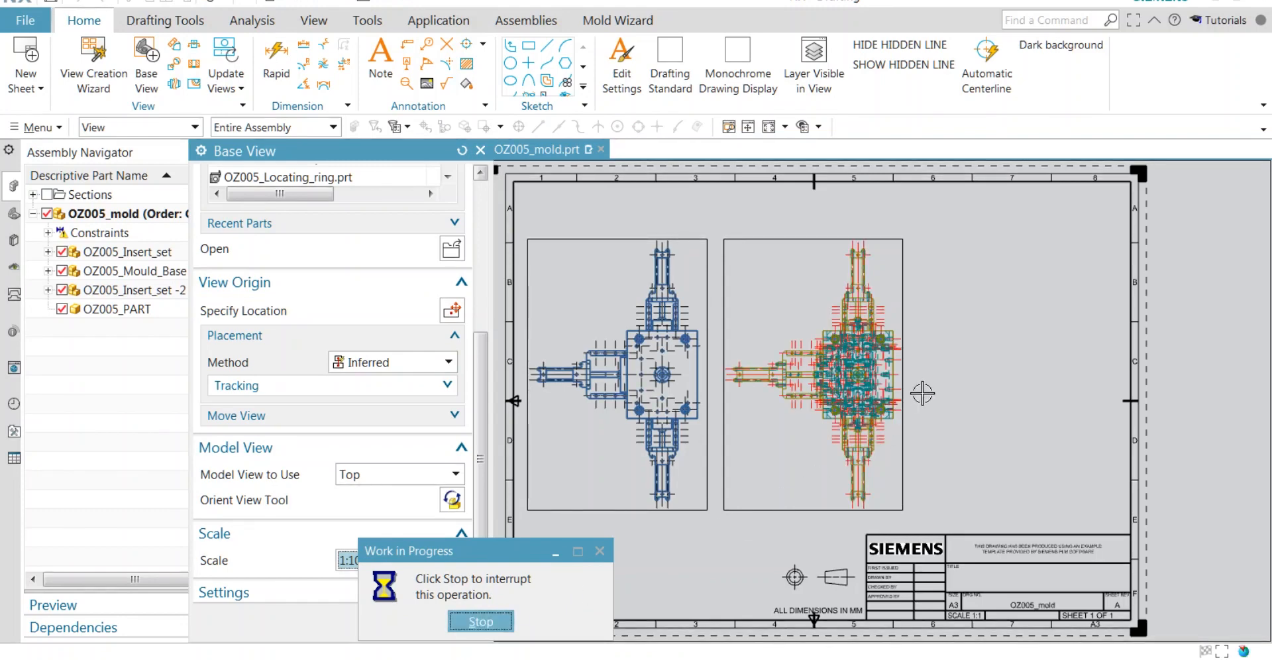
click(480, 621)
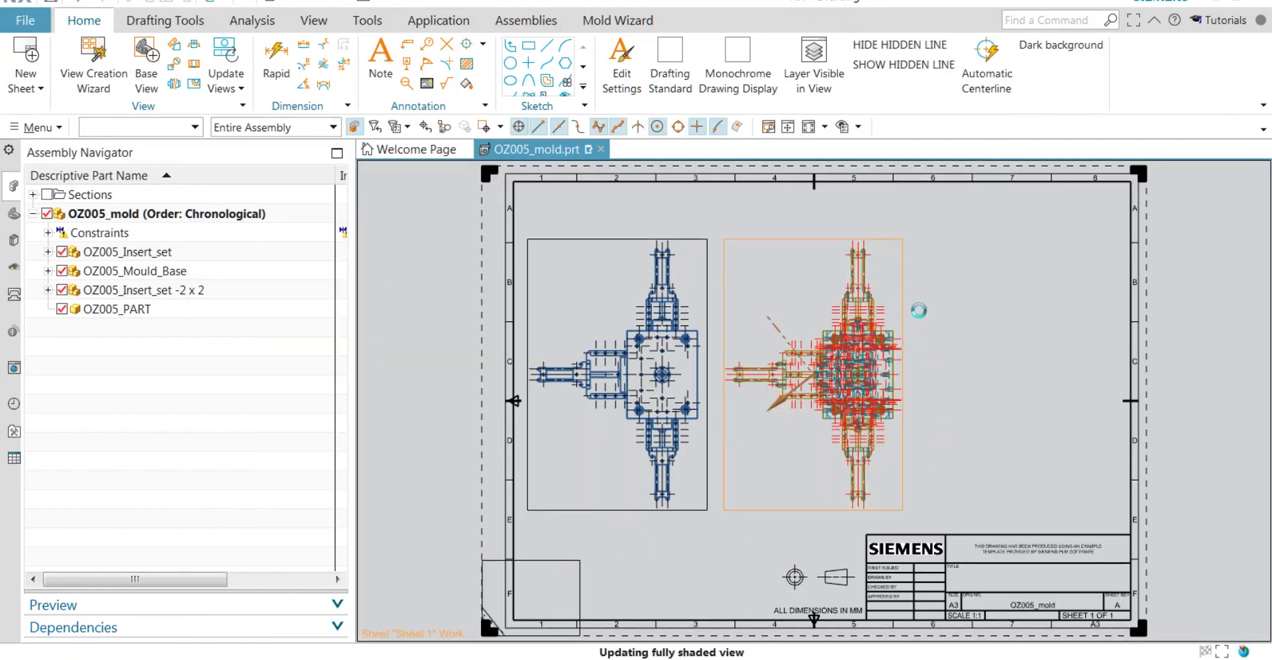
- Turn off monochrome drawing display, use a dark background, and fit the sheet
click(737, 65)
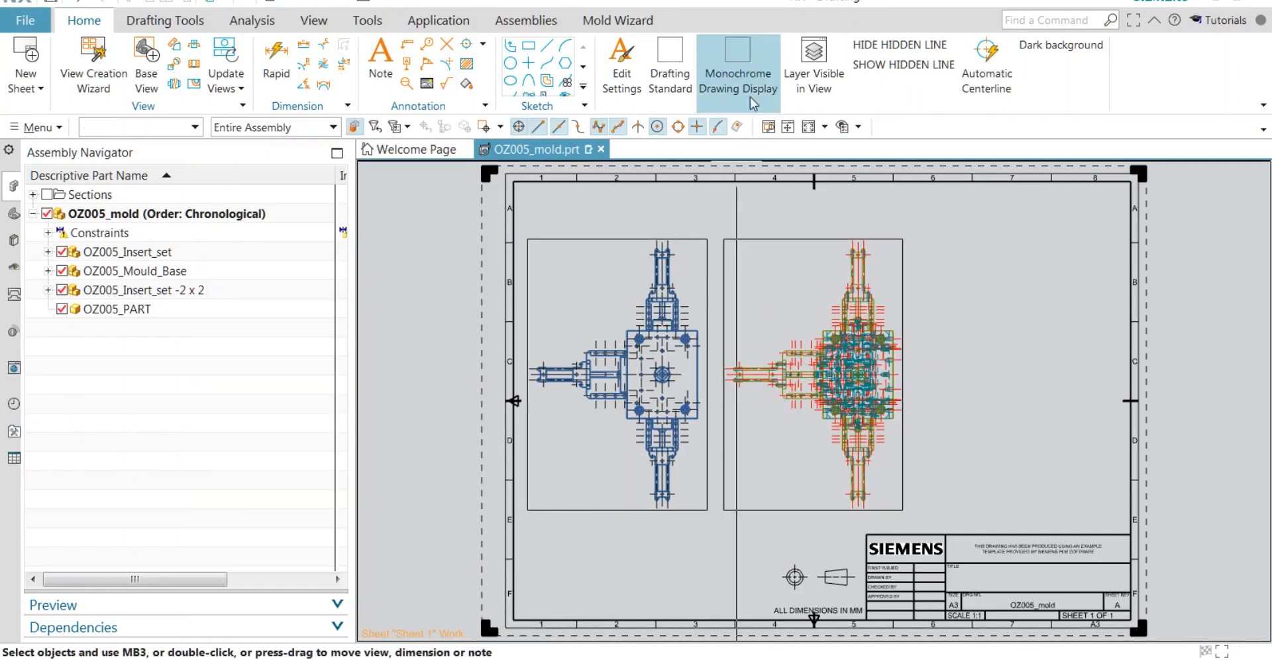
click(737, 65)
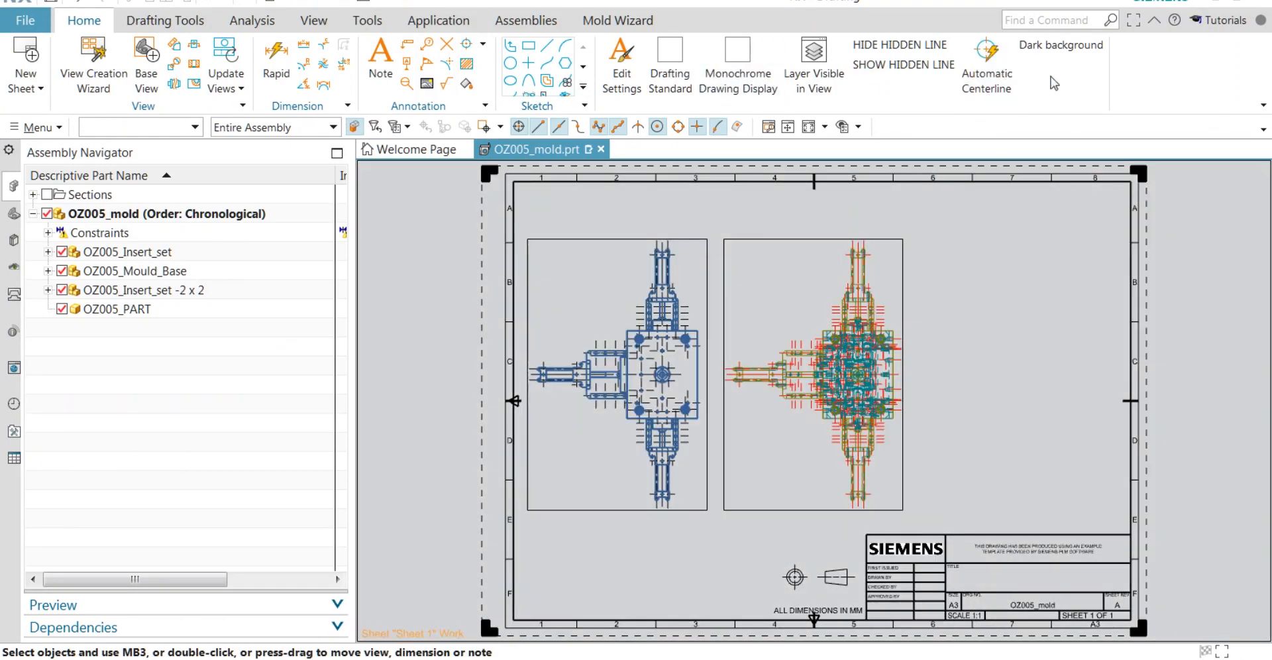
click(737, 66)
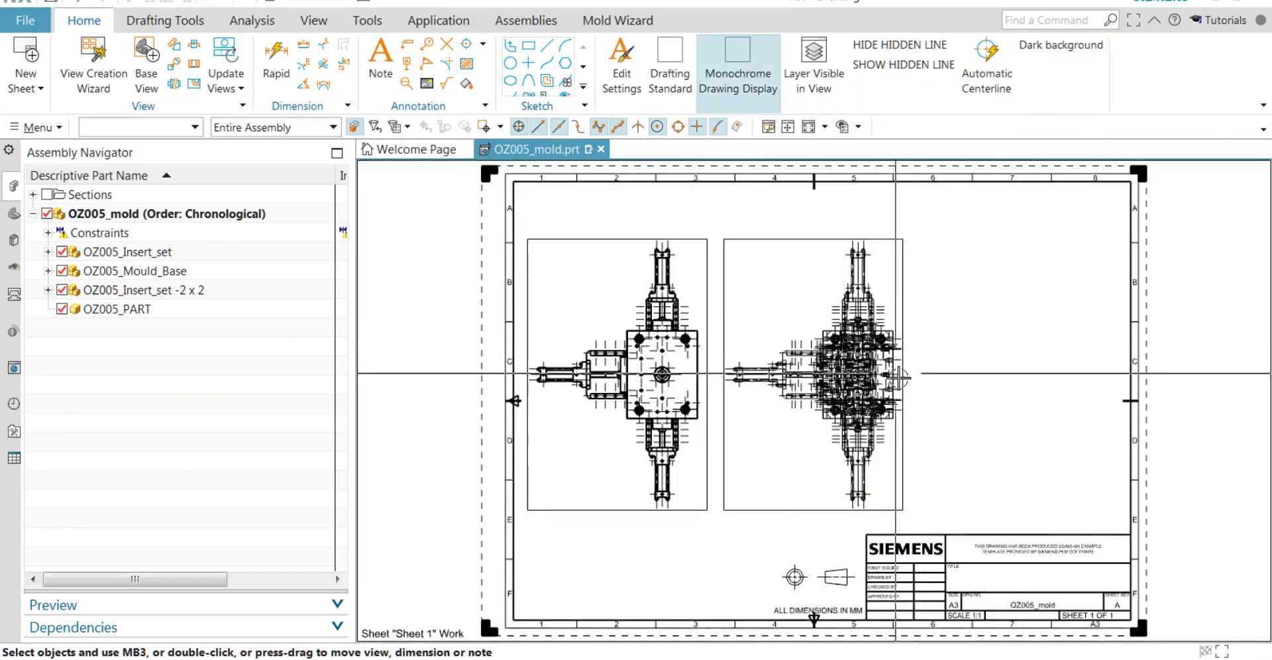
click(738, 65)
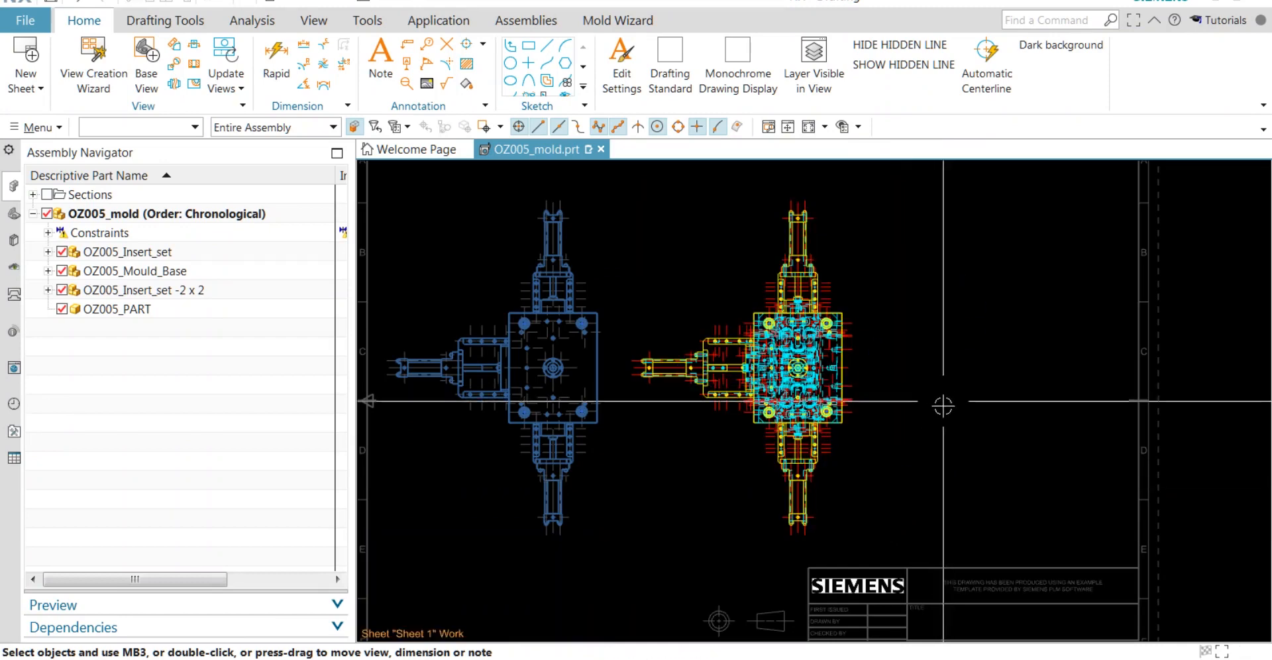
click(669, 65)
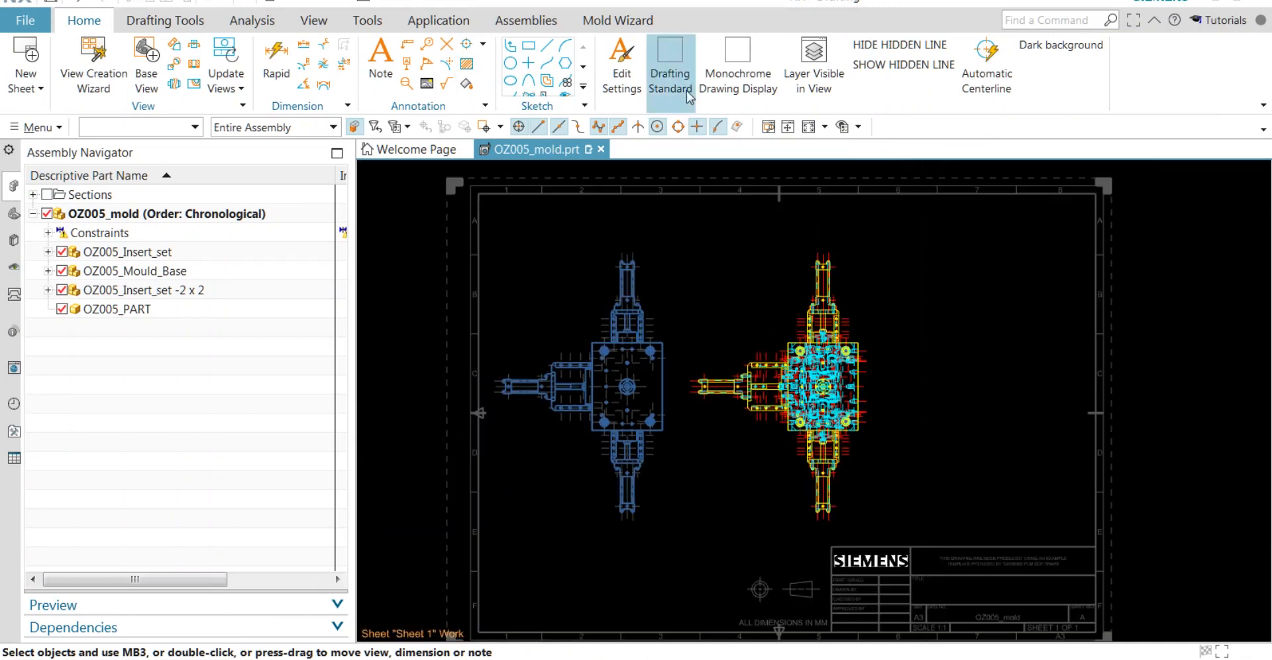
click(669, 65)
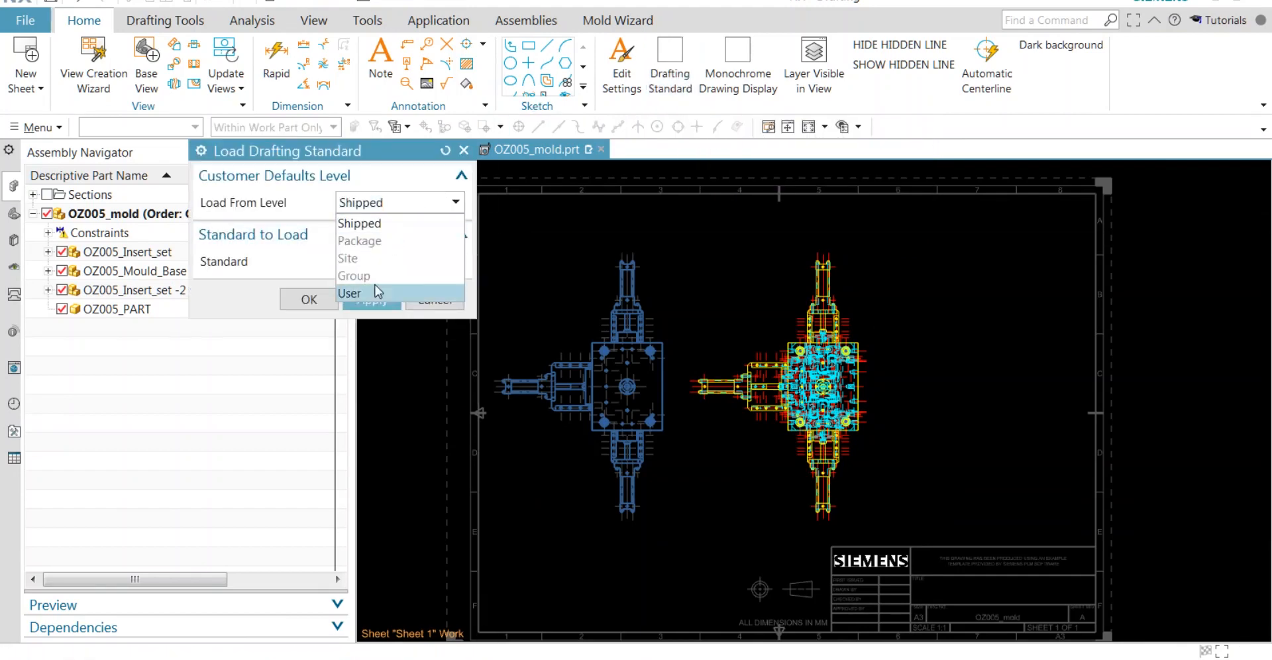
- Load the ASME drafting standard from the User defaults level into the drawing
click(350, 293)
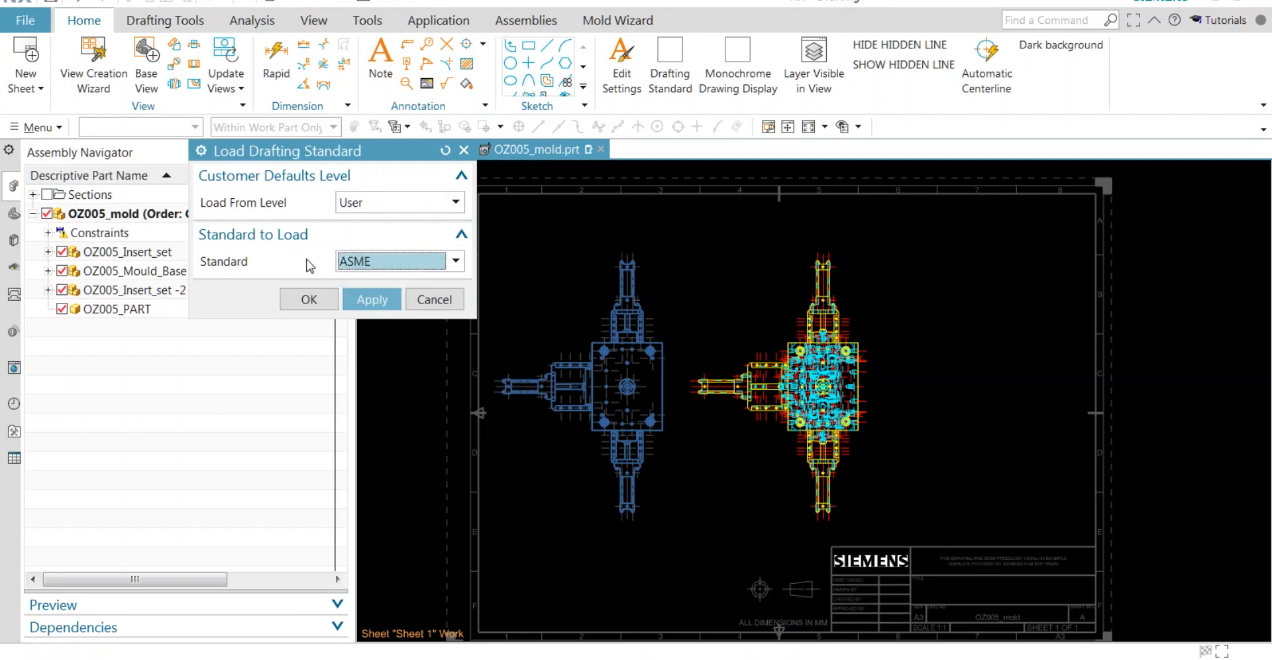
click(308, 299)
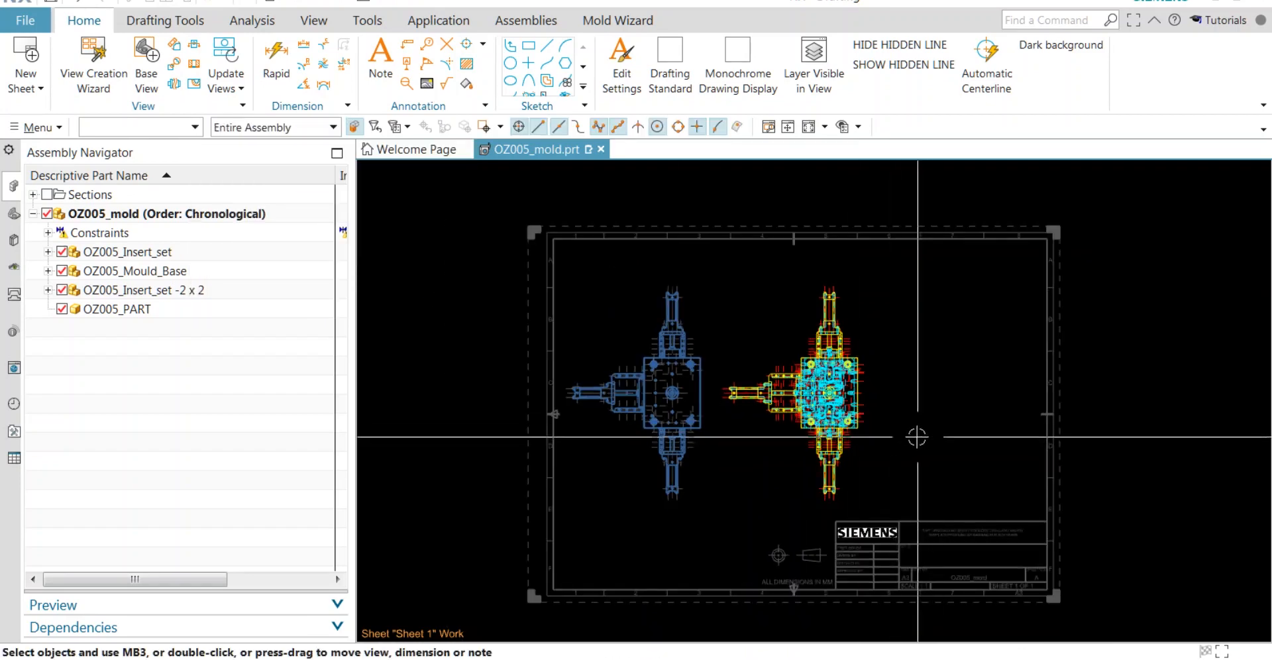